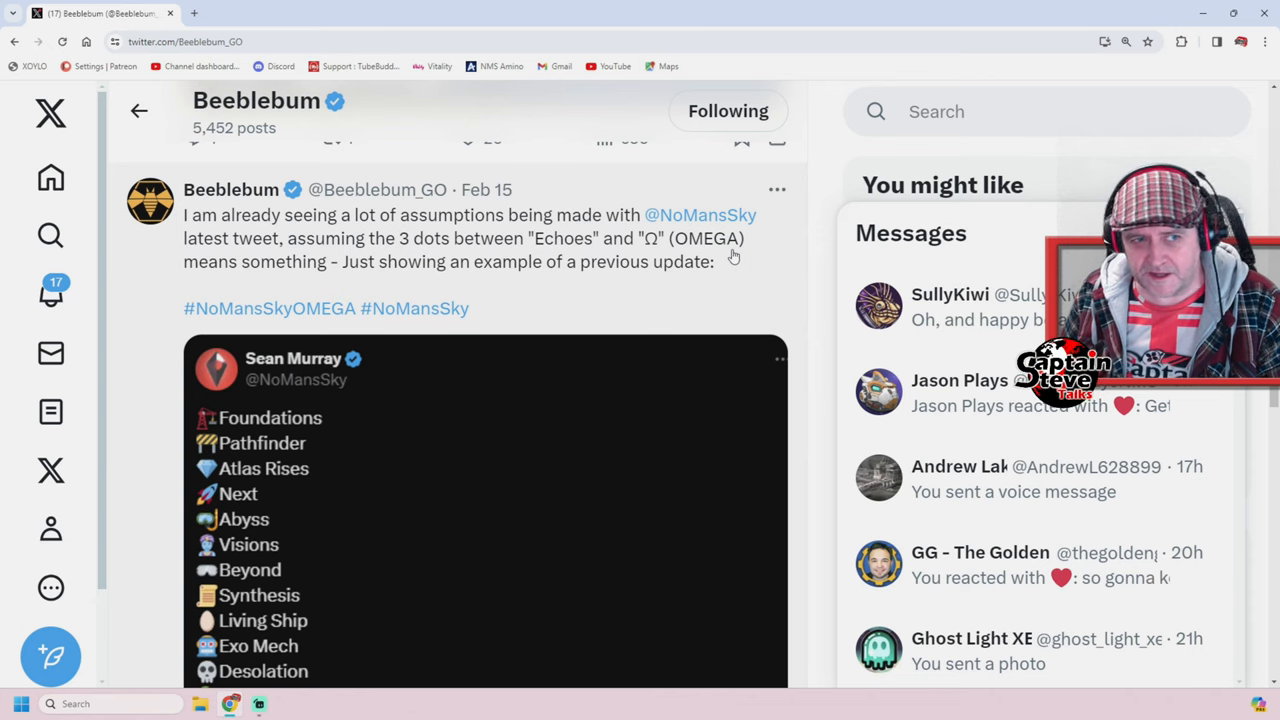
{"action": "mouse_move", "coordinate": [611, 289]}
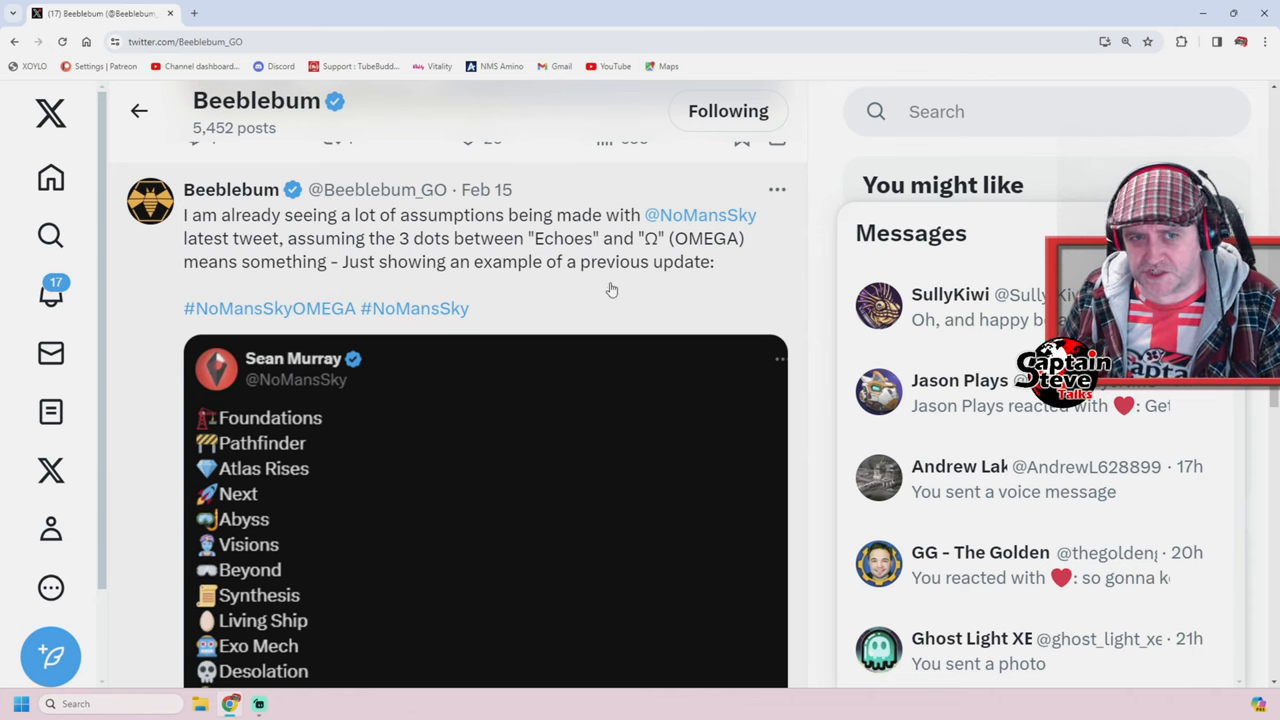
Step: Select the previous-update sentence in Beeblebum's post and scroll to the Frontiers entry
{"action": "double_click", "coordinate": [680, 262]}
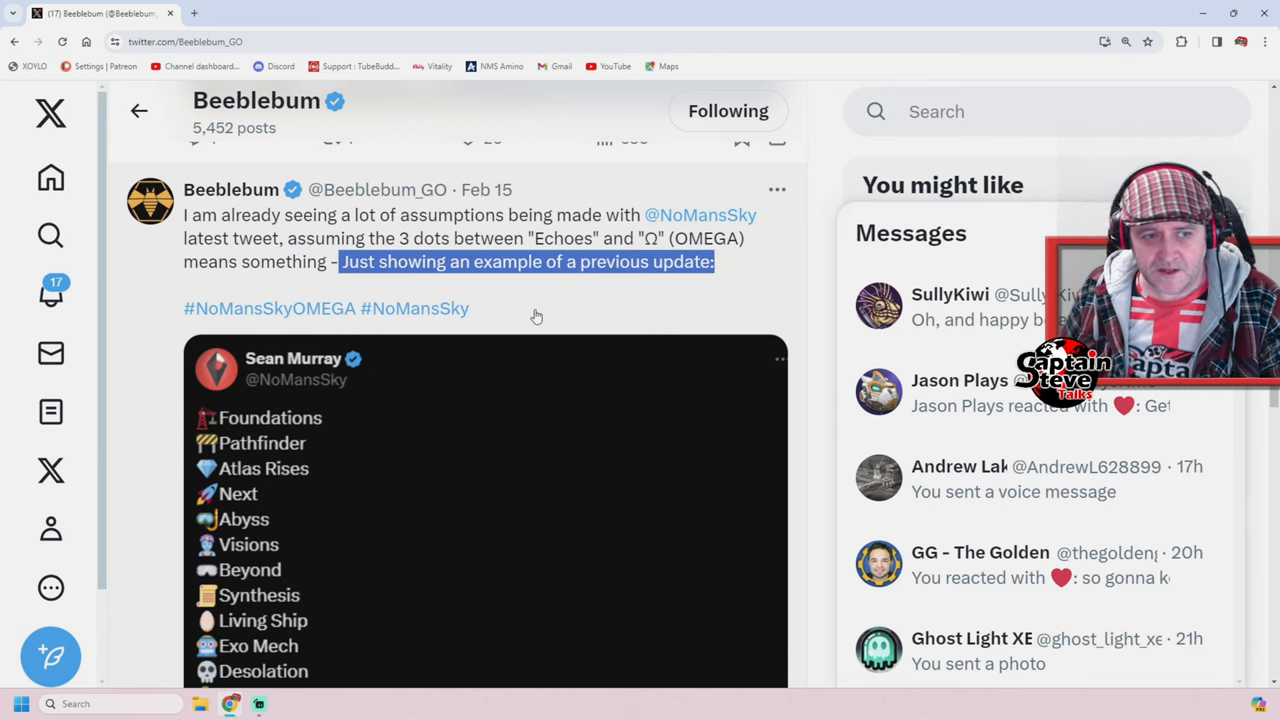
{"action": "scroll", "scroll_direction": "down", "scroll_amount": 3}
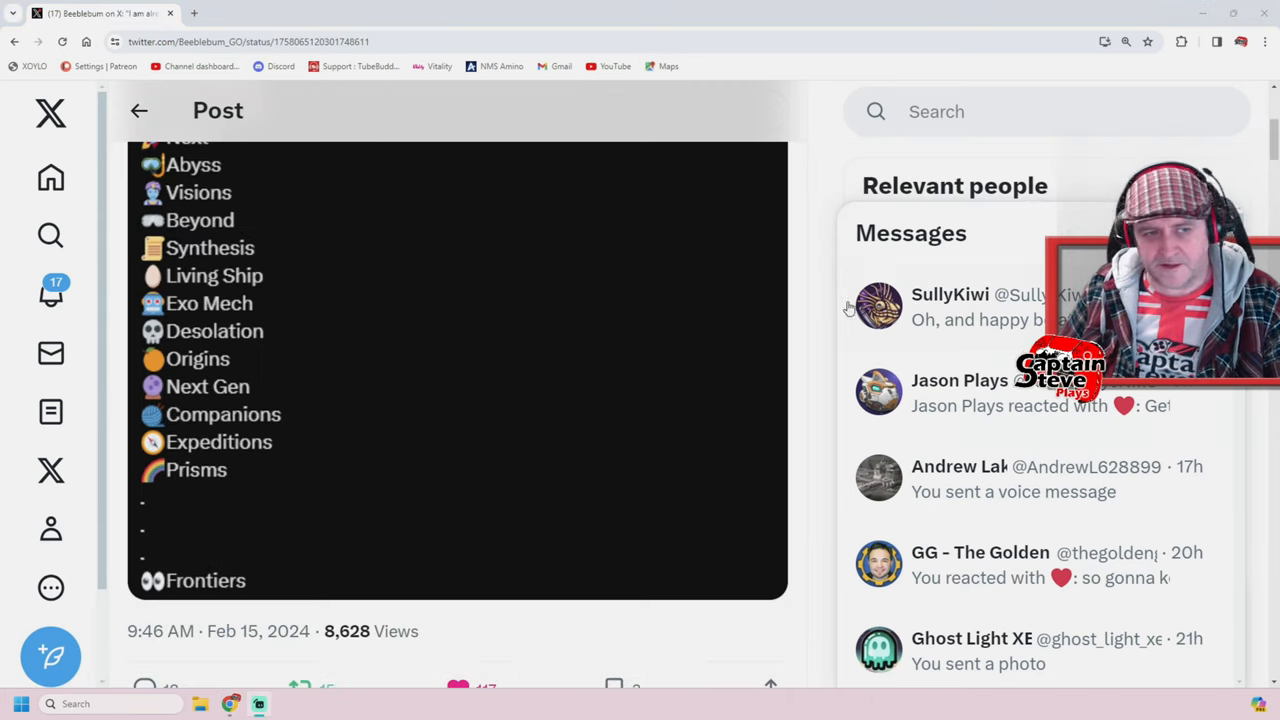
{"action": "mouse_move", "coordinate": [154, 595]}
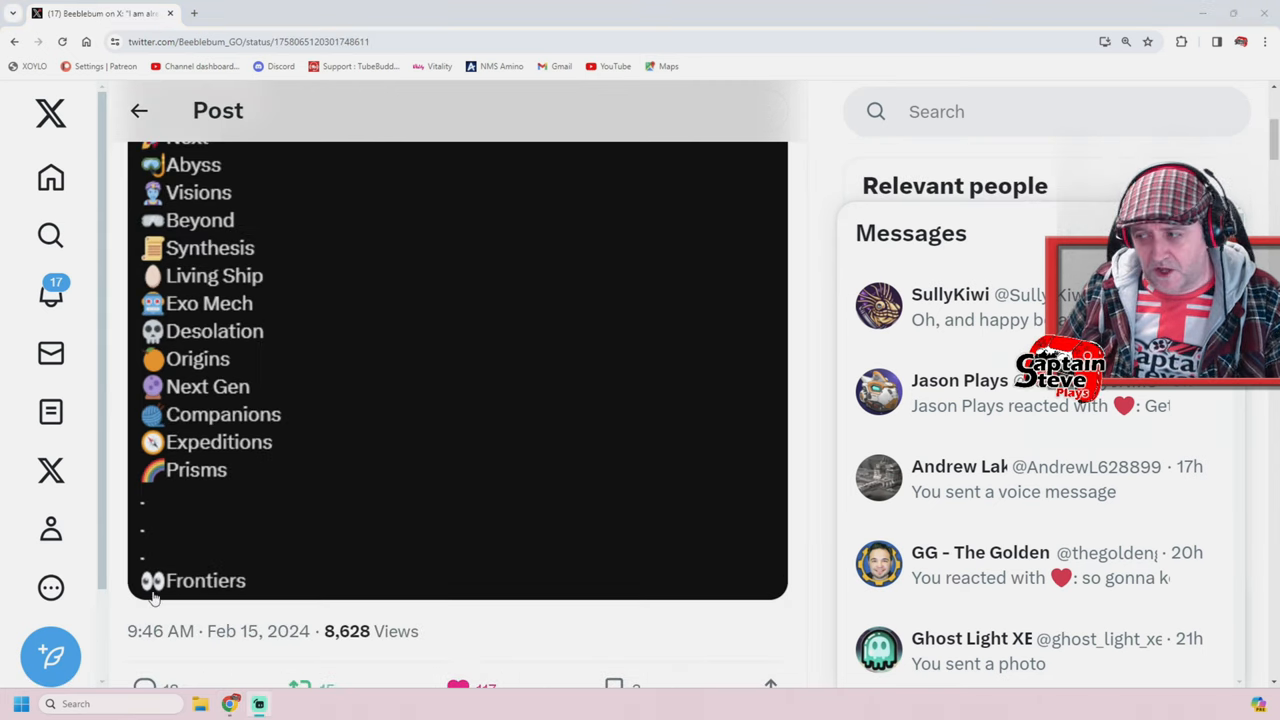
{"action": "mouse_move", "coordinate": [151, 550]}
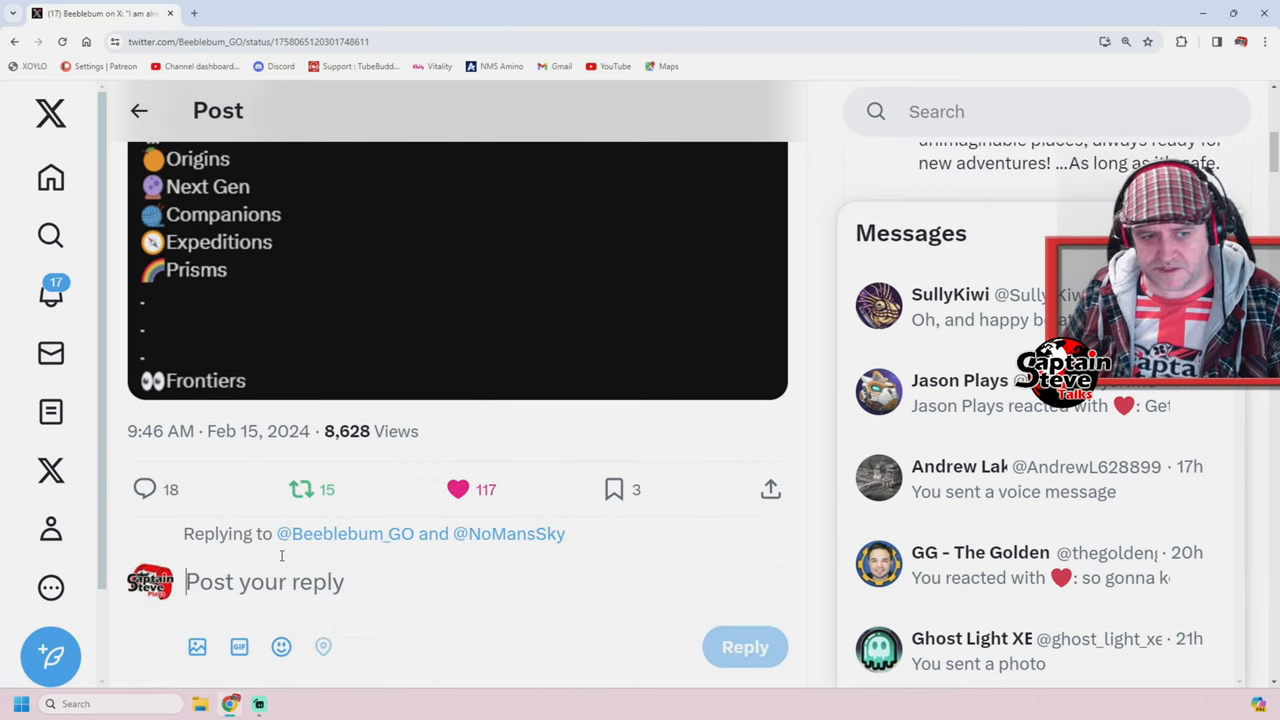
{"action": "type", "text": "Hello"}
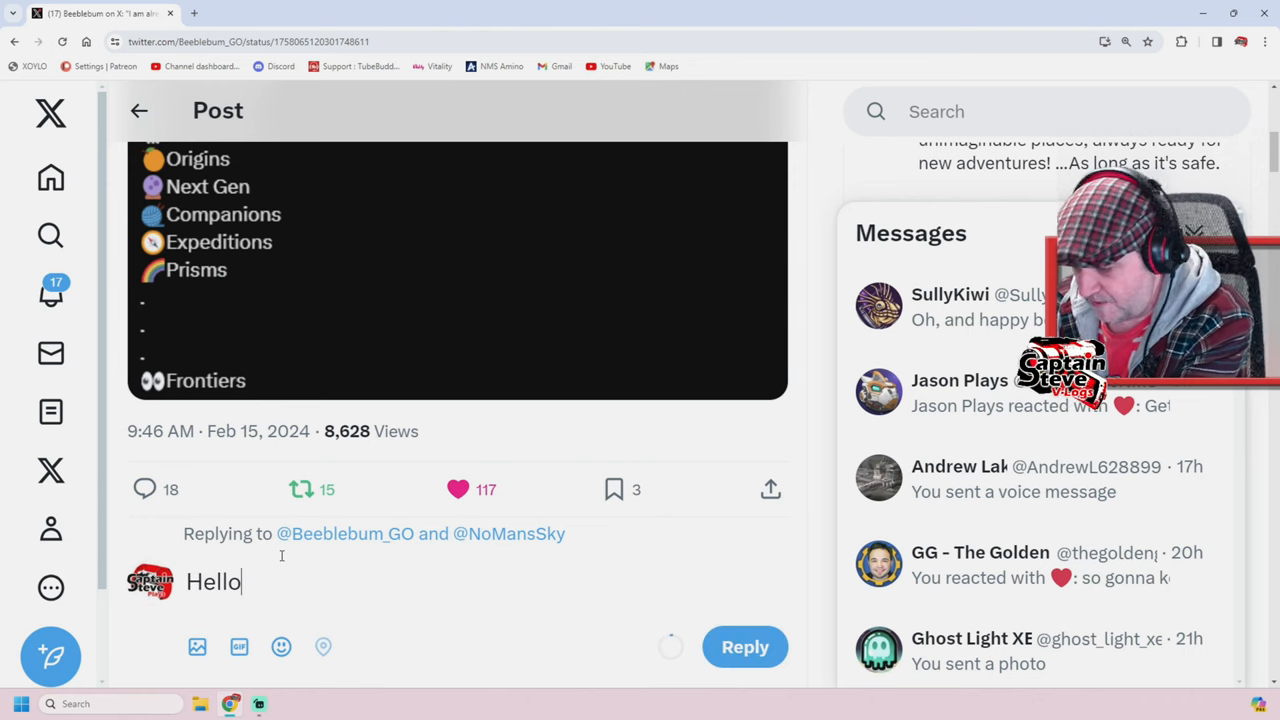
{"action": "type", "text": ".... how"}
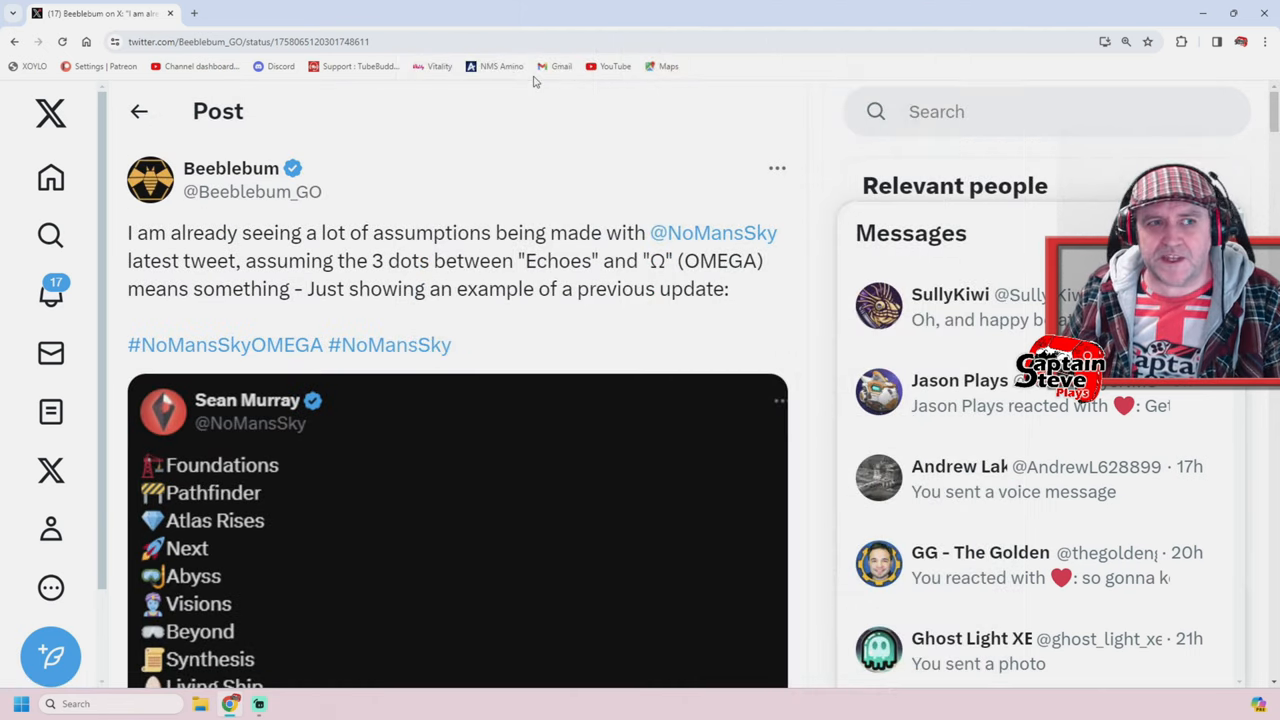
{"action": "mouse_move", "coordinate": [543, 166]}
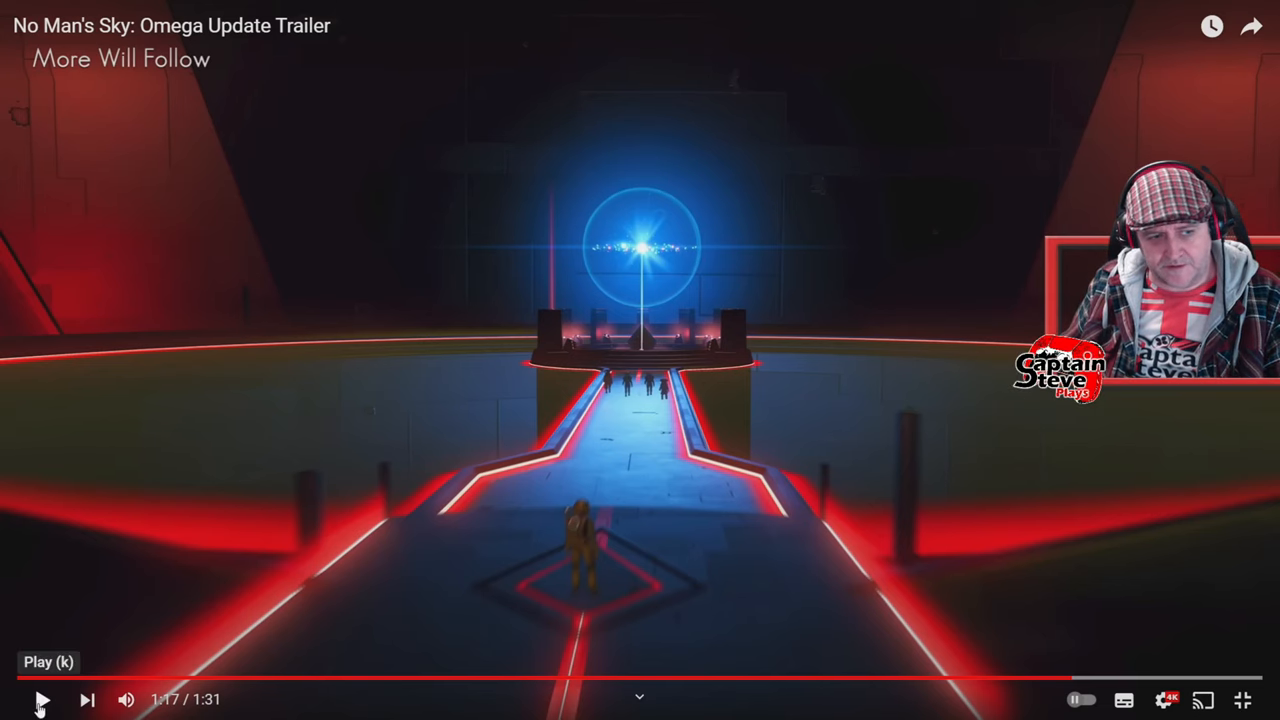
Step: Resume the Omega Update trailer and pause it on the closing No Man's Sky title card
{"action": "left_click", "coordinate": [40, 696]}
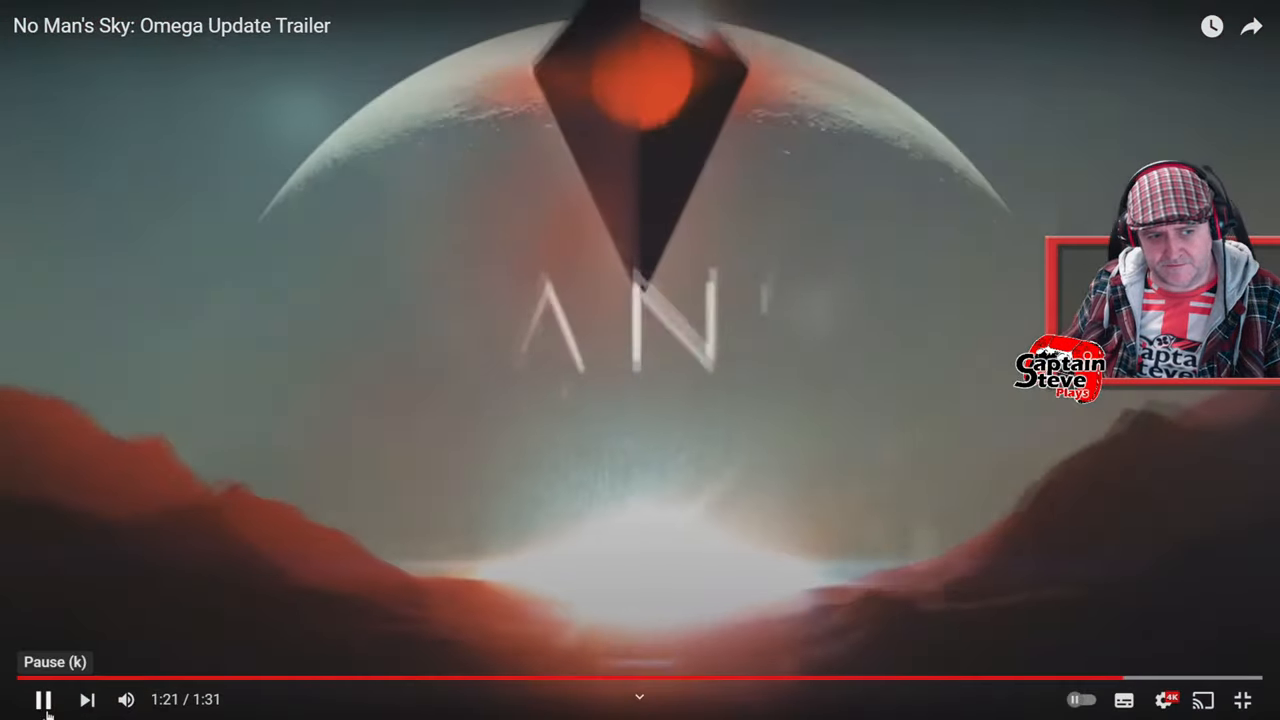
{"action": "left_click", "coordinate": [42, 698]}
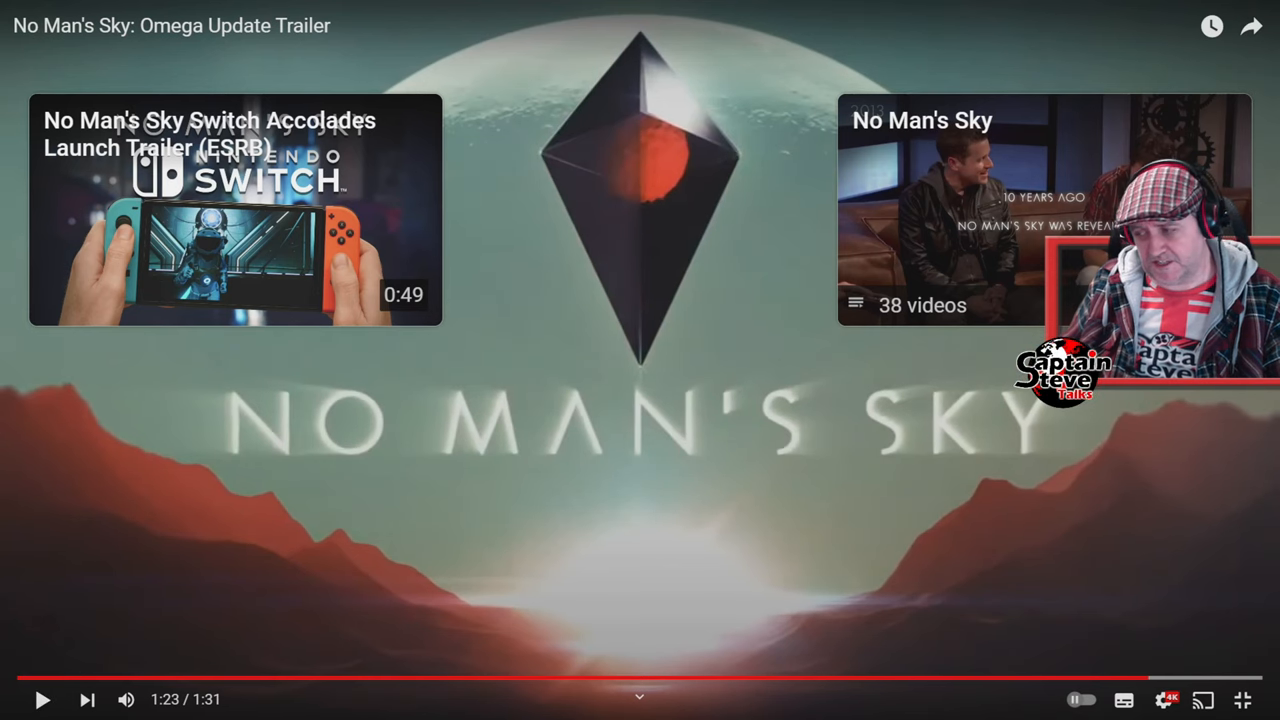
{"action": "mouse_move", "coordinate": [1264, 699]}
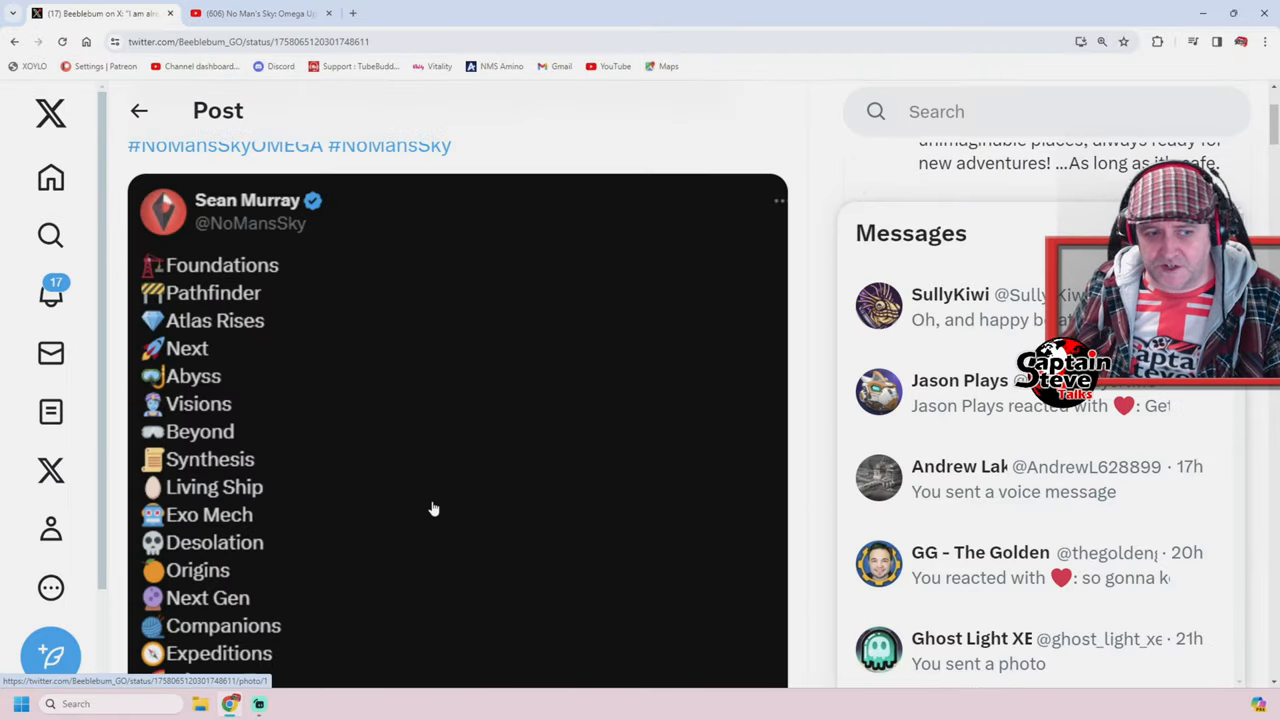
{"action": "scroll", "scroll_direction": "down", "scroll_amount": 3}
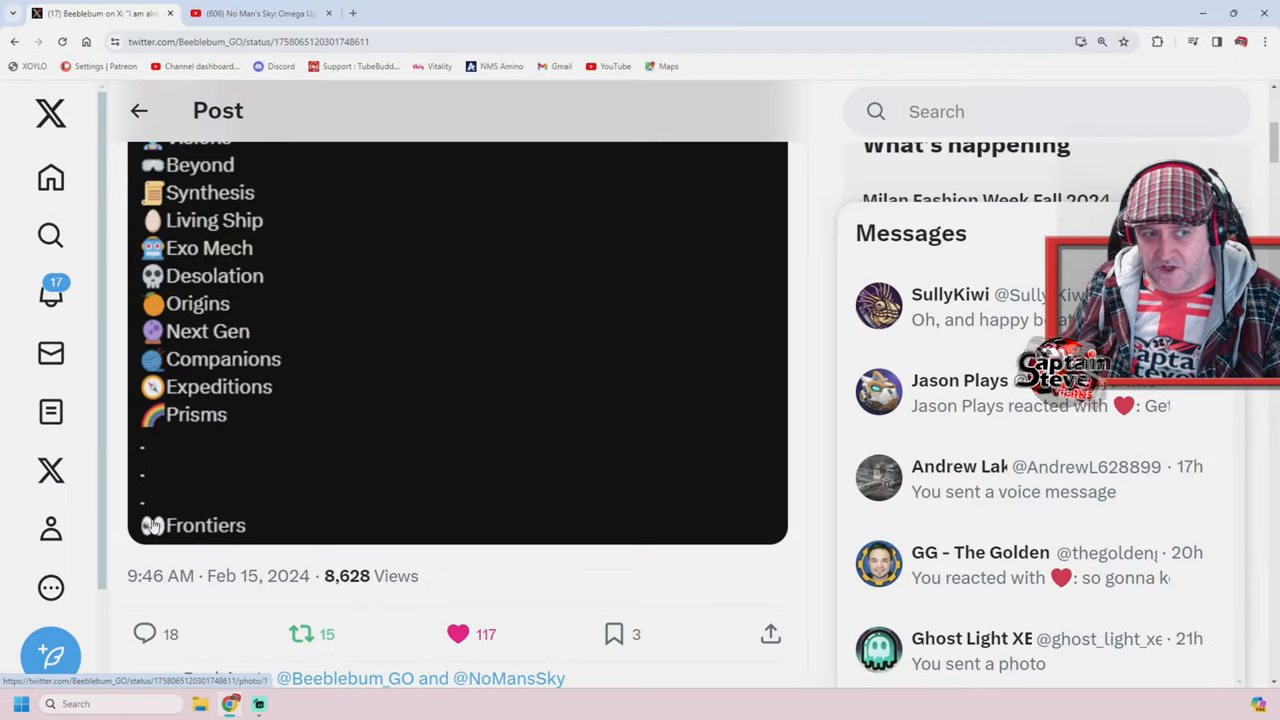
{"action": "mouse_move", "coordinate": [234, 426]}
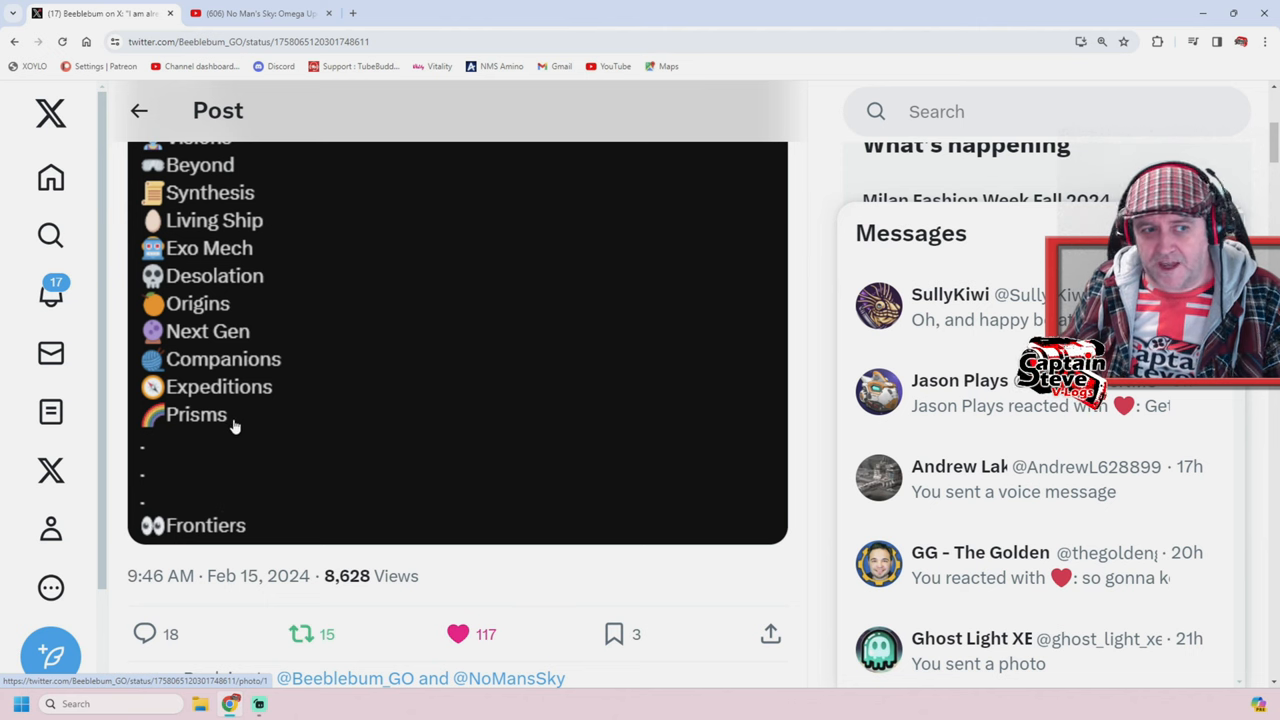
{"action": "mouse_move", "coordinate": [224, 525]}
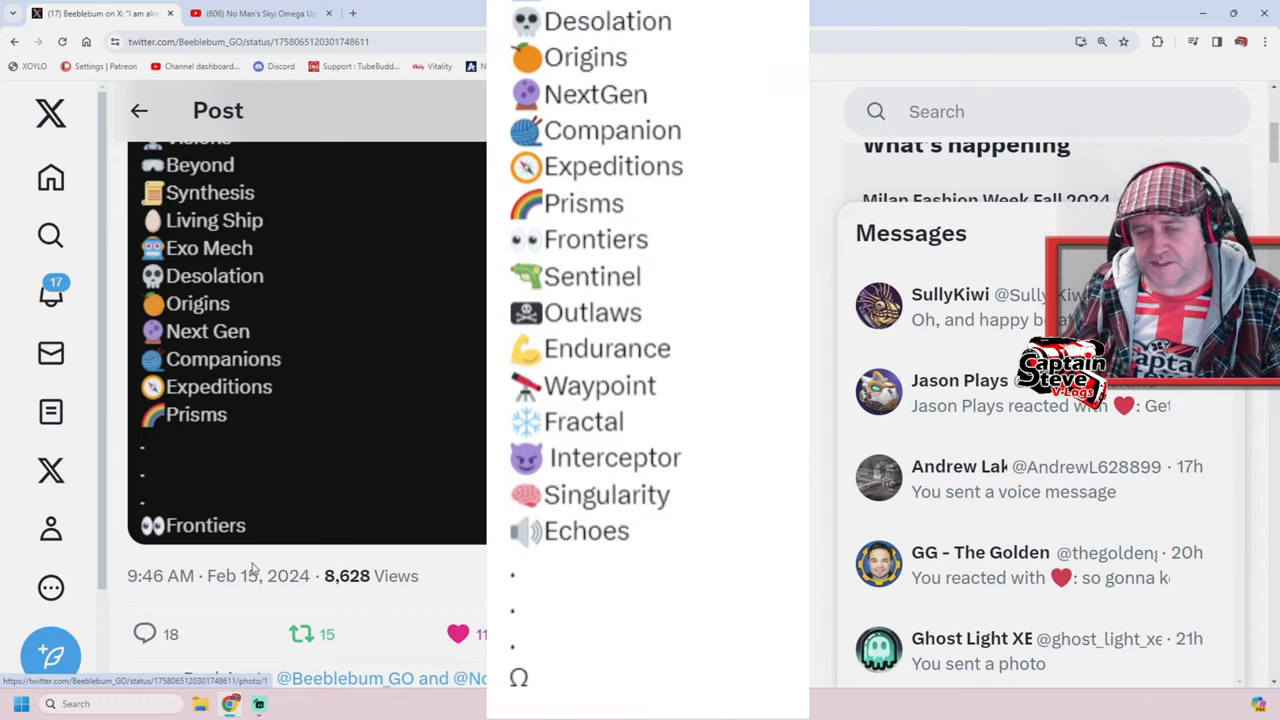
{"action": "mouse_move", "coordinate": [403, 523]}
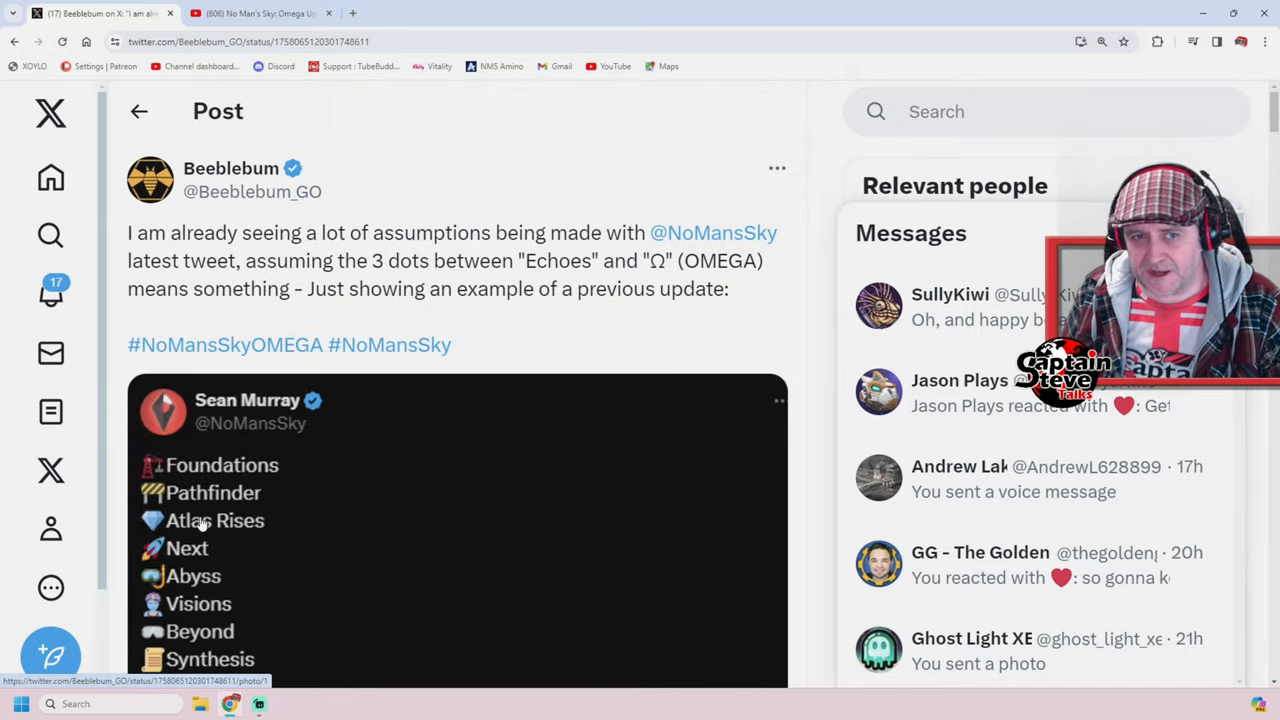
{"action": "mouse_move", "coordinate": [639, 366]}
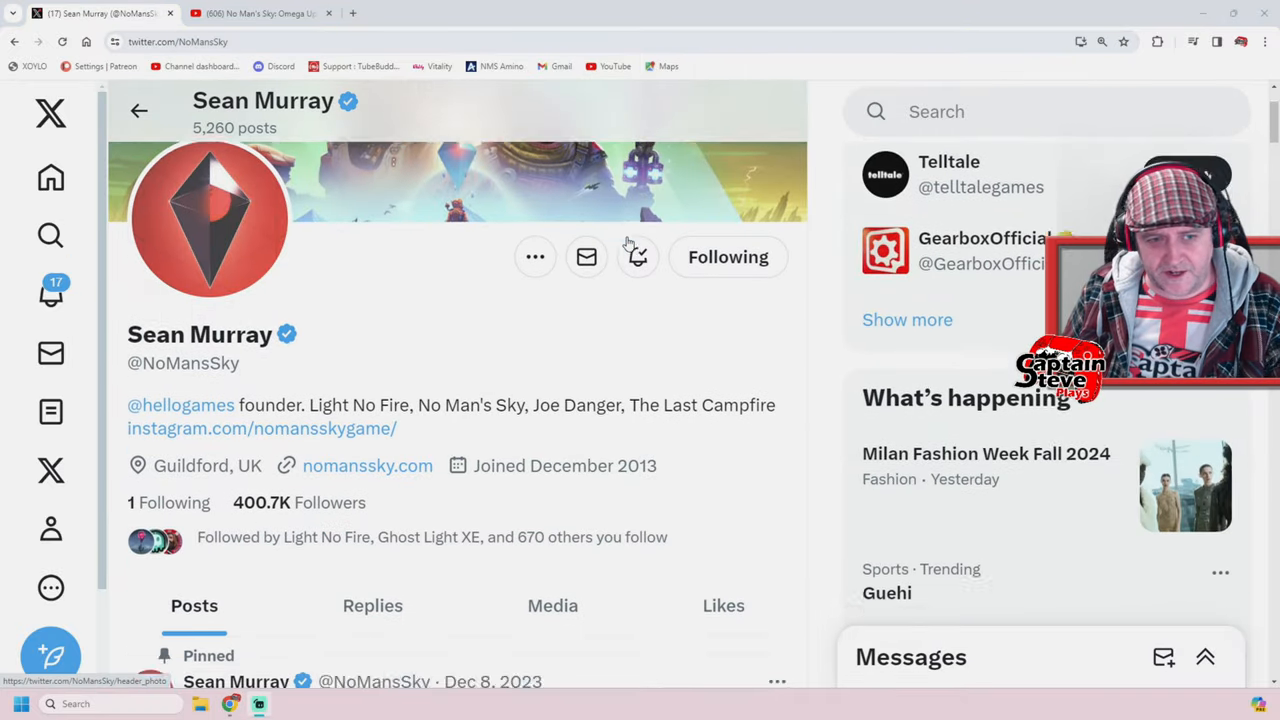
{"action": "scroll", "scroll_direction": "down", "scroll_amount": 3}
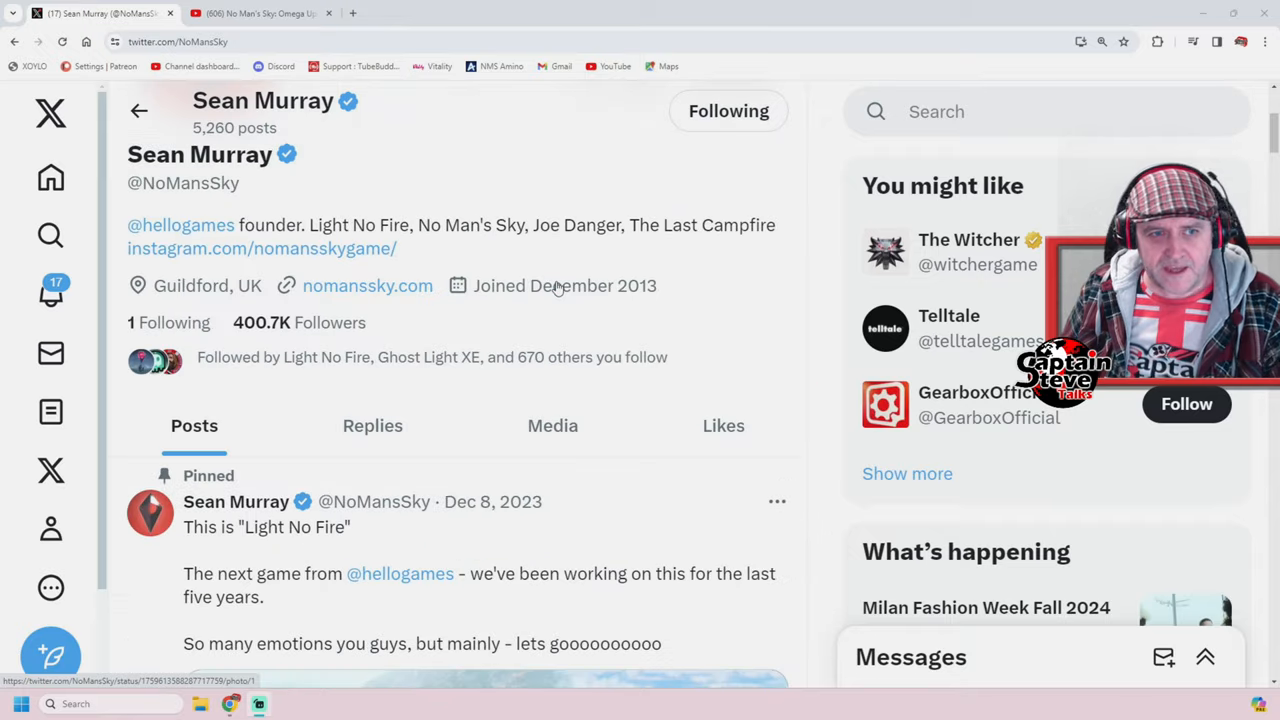
{"action": "scroll", "scroll_direction": "down", "scroll_amount": 3}
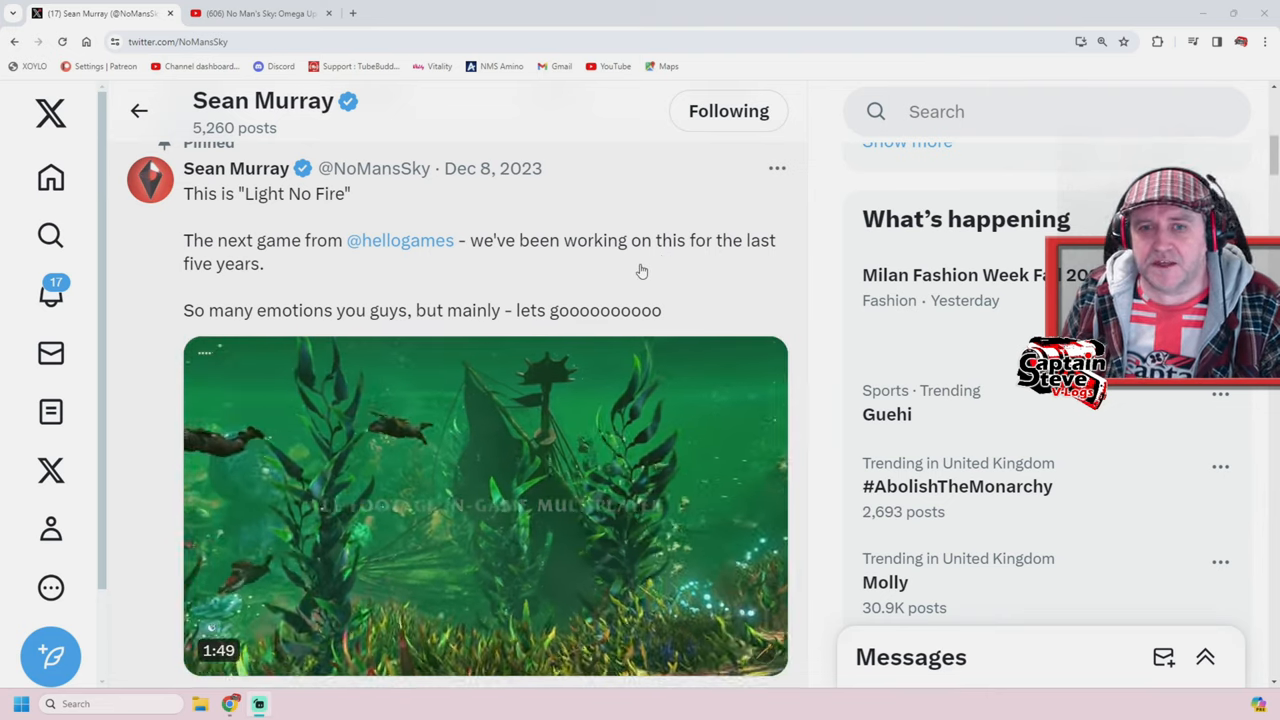
{"action": "scroll", "scroll_direction": "down", "scroll_amount": 3}
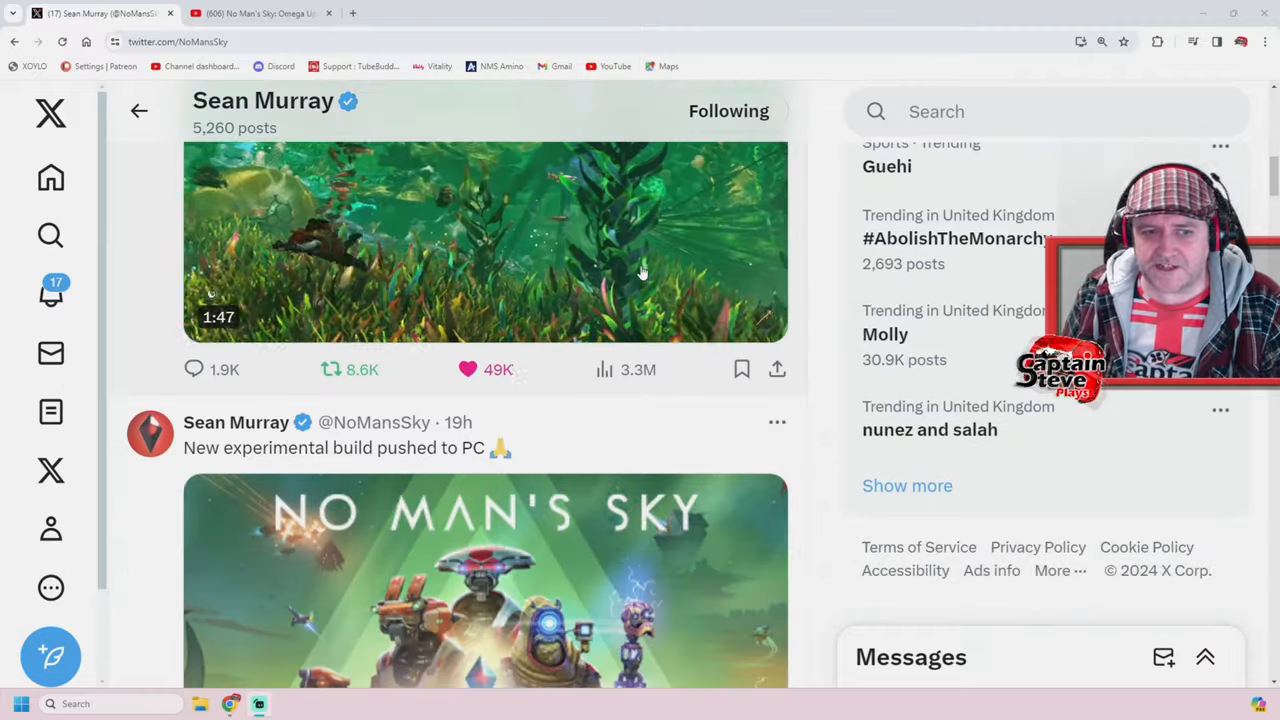
{"action": "scroll", "scroll_direction": "down", "scroll_amount": 3}
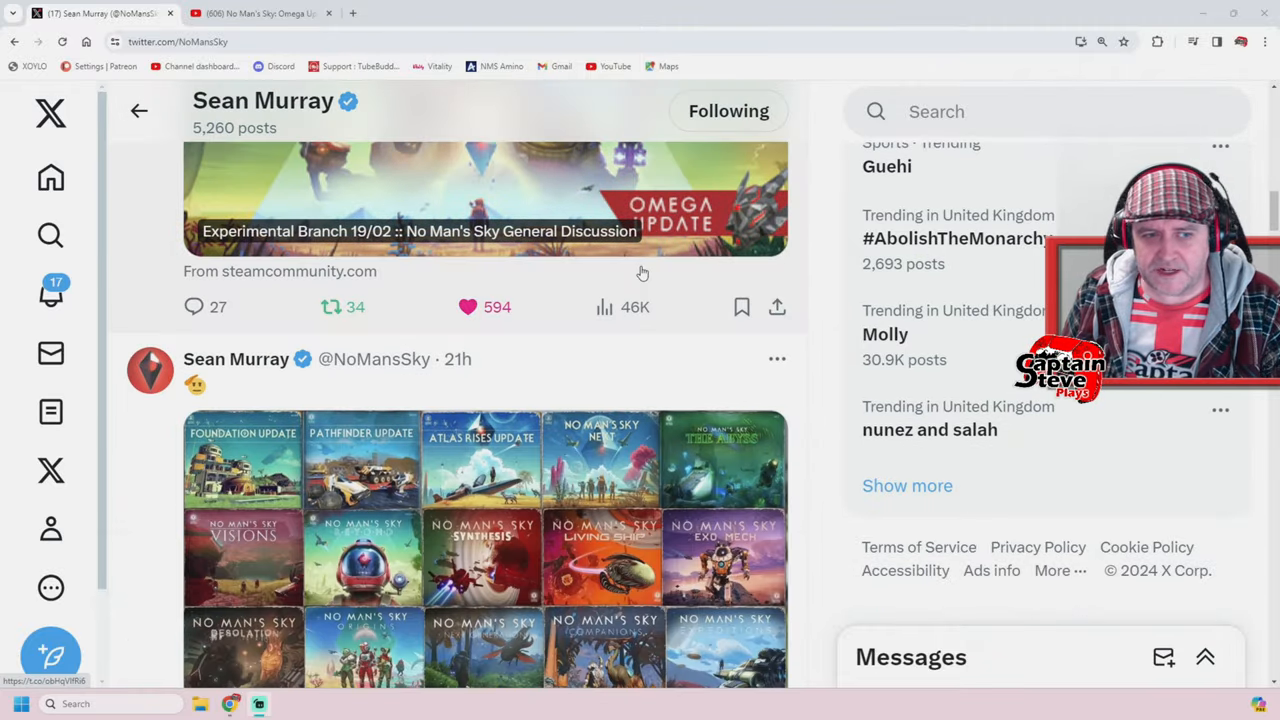
{"action": "scroll", "scroll_direction": "down", "scroll_amount": 3}
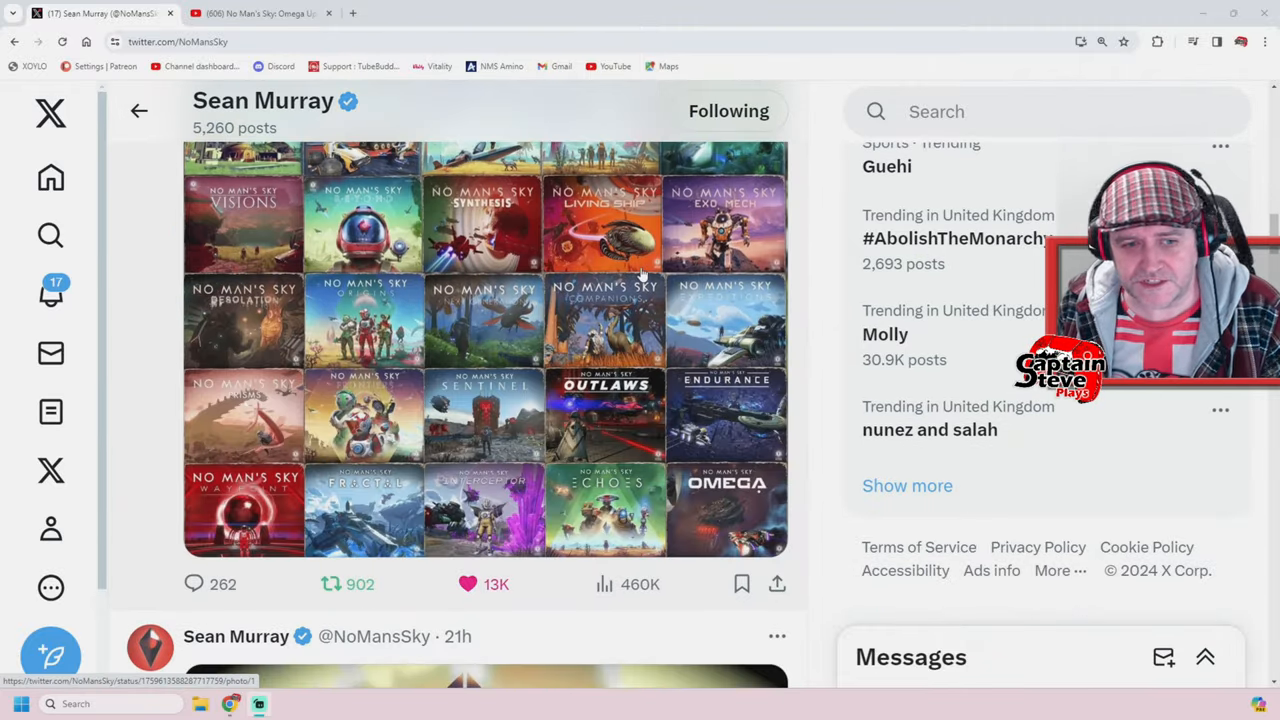
{"action": "scroll", "scroll_direction": "down", "scroll_amount": 3}
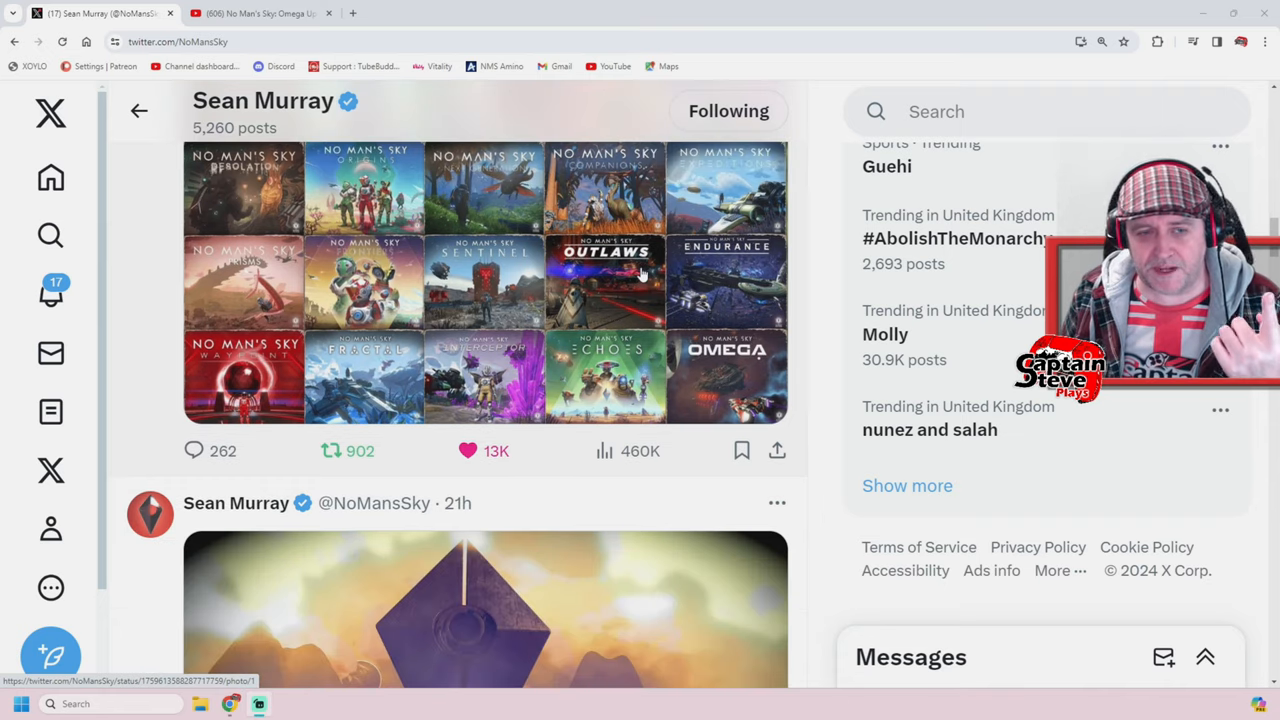
{"action": "scroll", "scroll_direction": "down", "scroll_amount": 3}
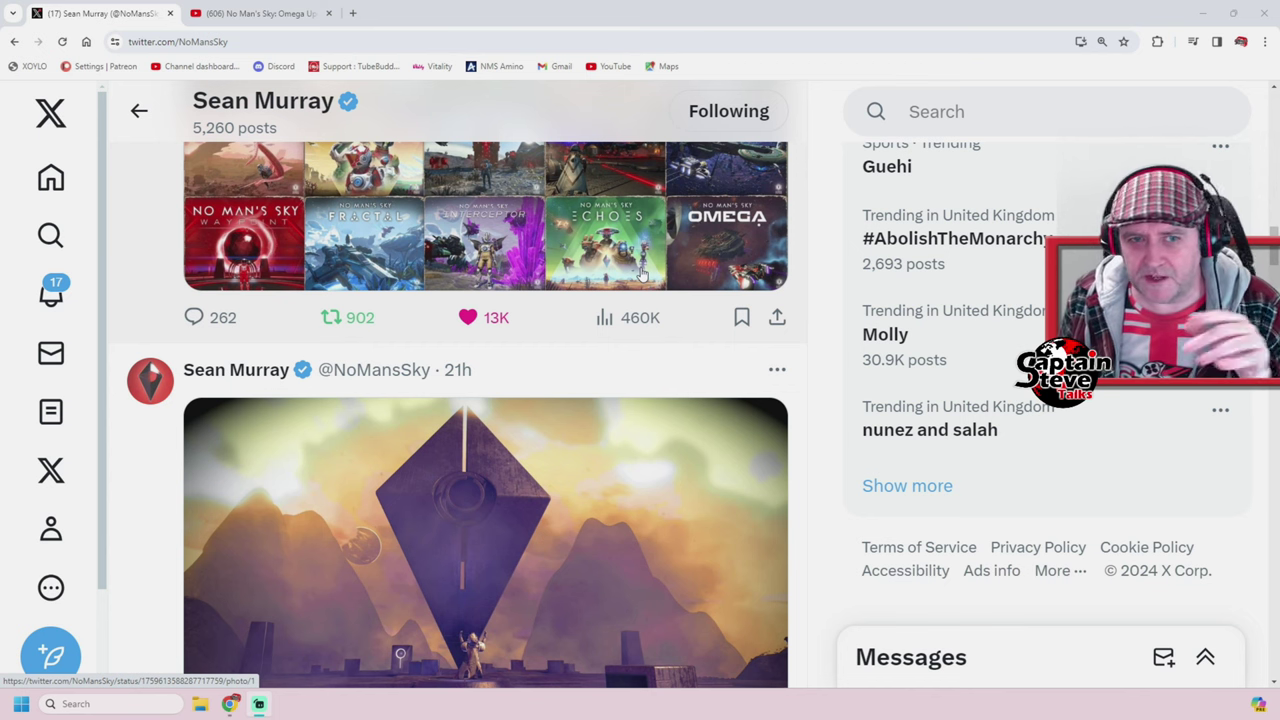
{"action": "scroll", "scroll_direction": "down", "scroll_amount": 3}
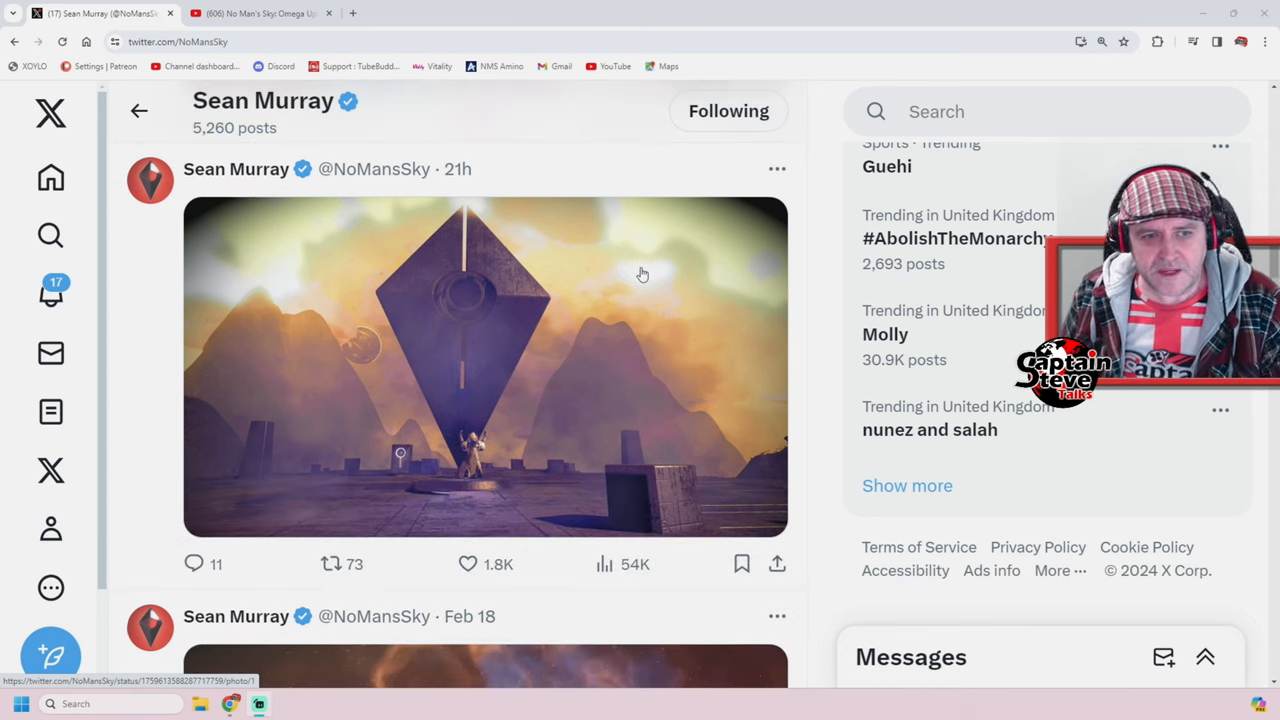
{"action": "scroll", "scroll_direction": "down", "scroll_amount": 3}
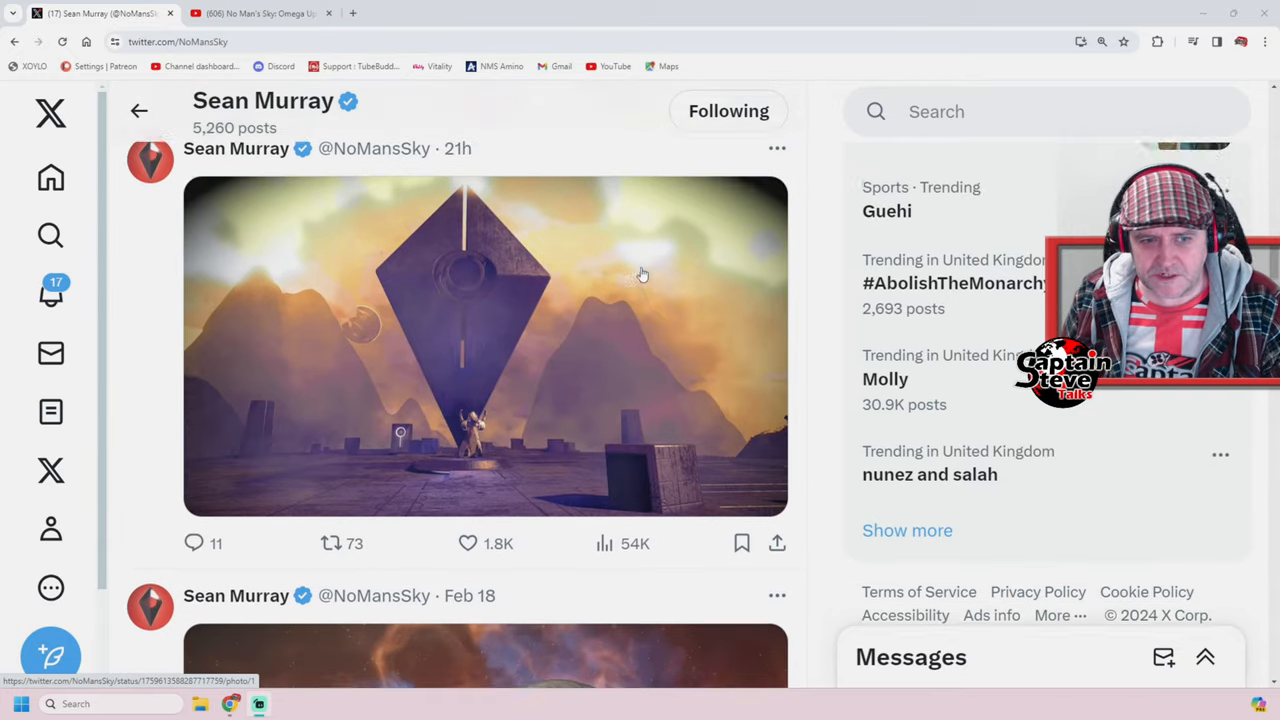
{"action": "scroll", "scroll_direction": "down", "scroll_amount": 3}
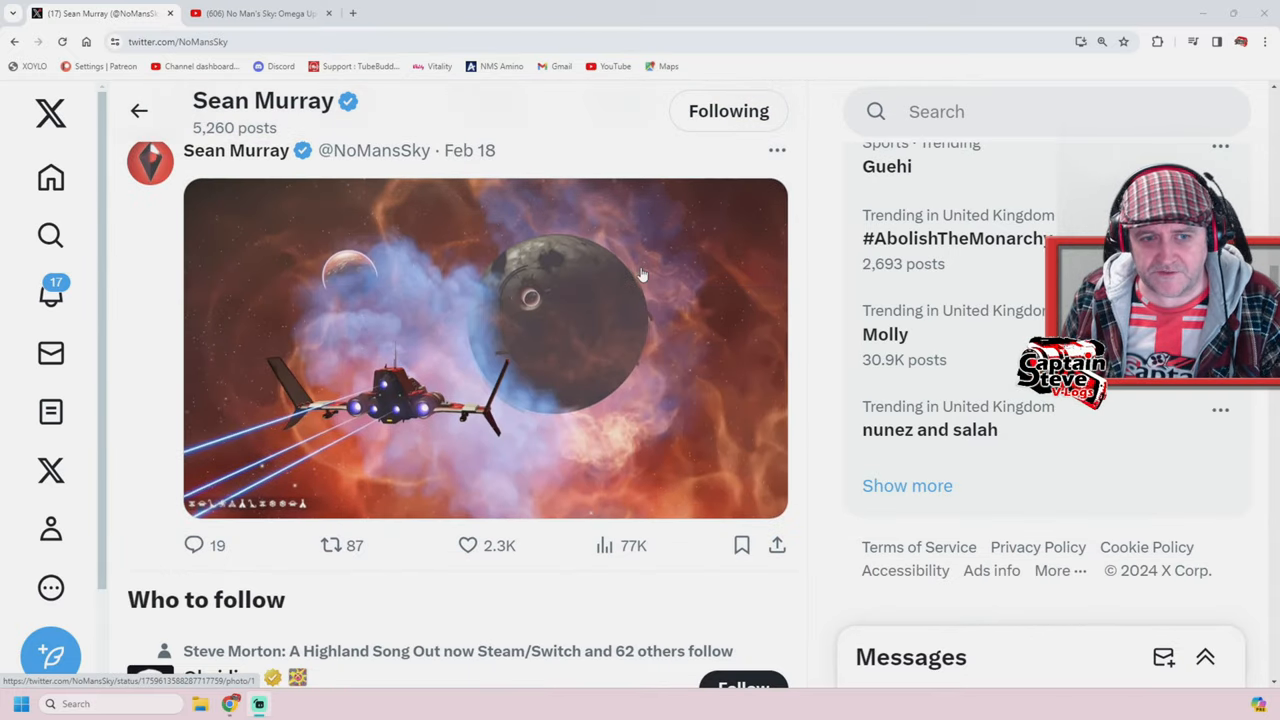
{"action": "scroll", "scroll_direction": "down", "scroll_amount": 3}
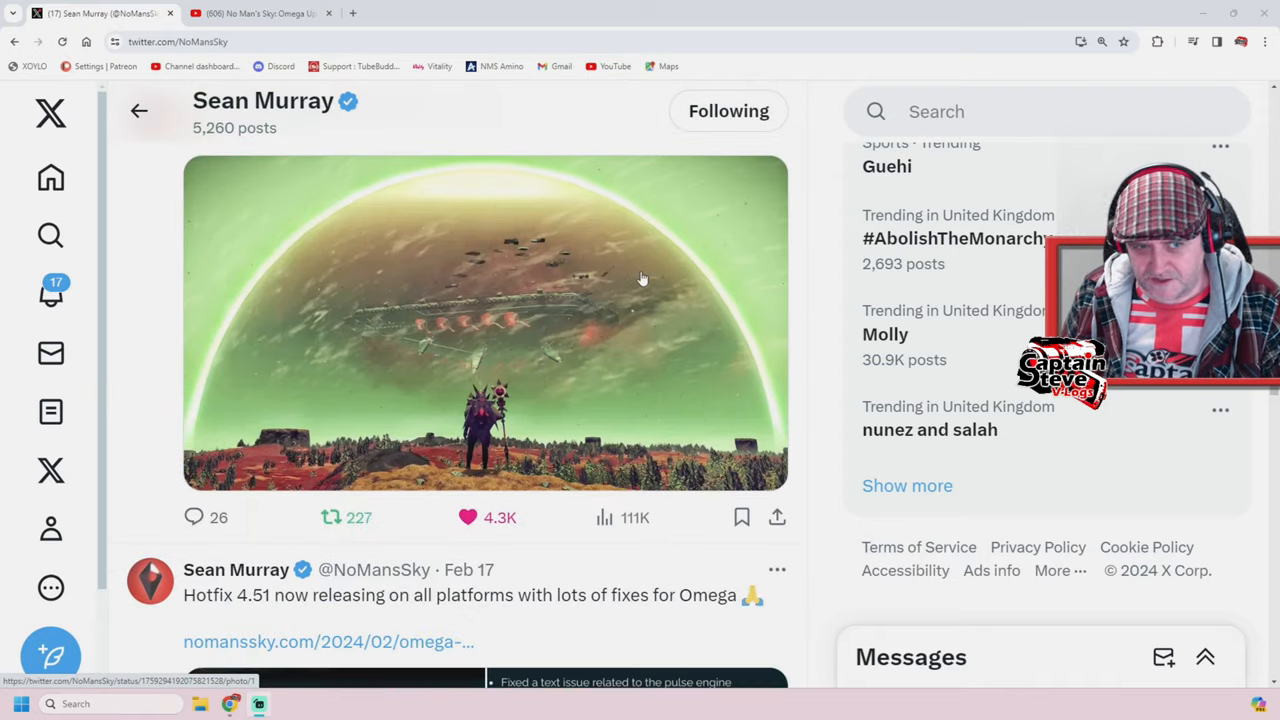
{"action": "scroll", "scroll_direction": "down", "scroll_amount": 3}
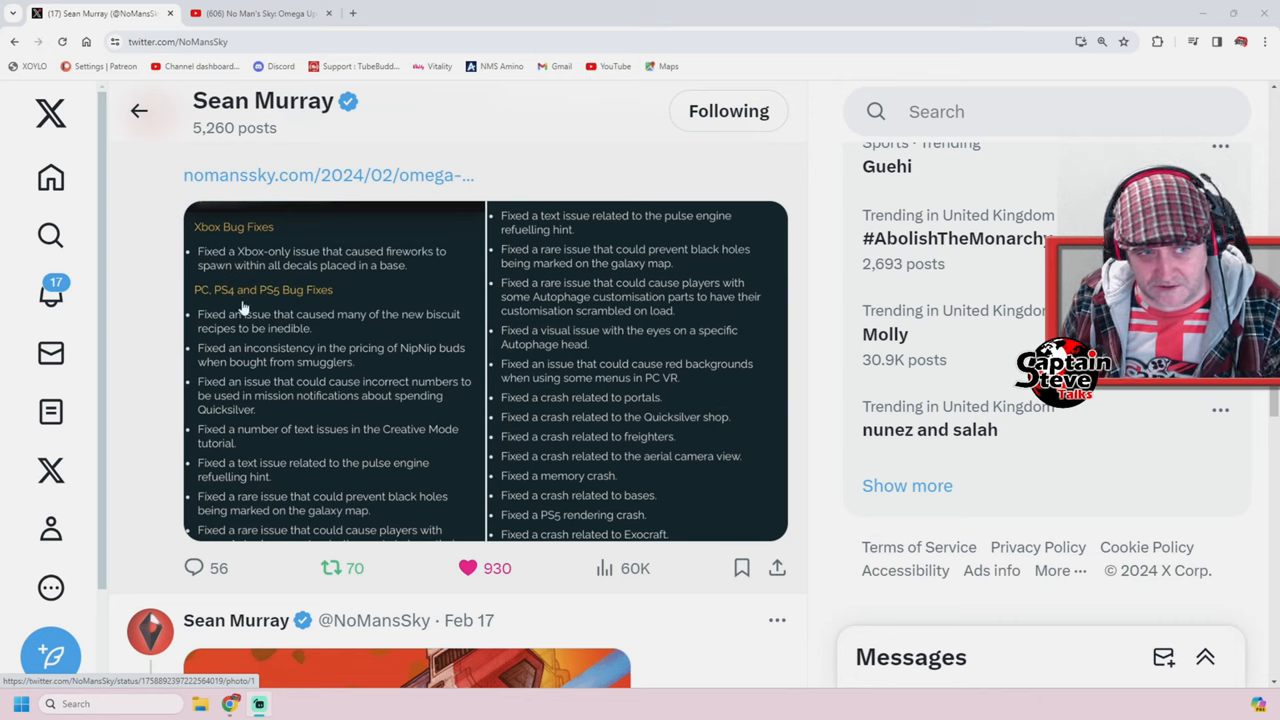
{"action": "mouse_move", "coordinate": [502, 325]}
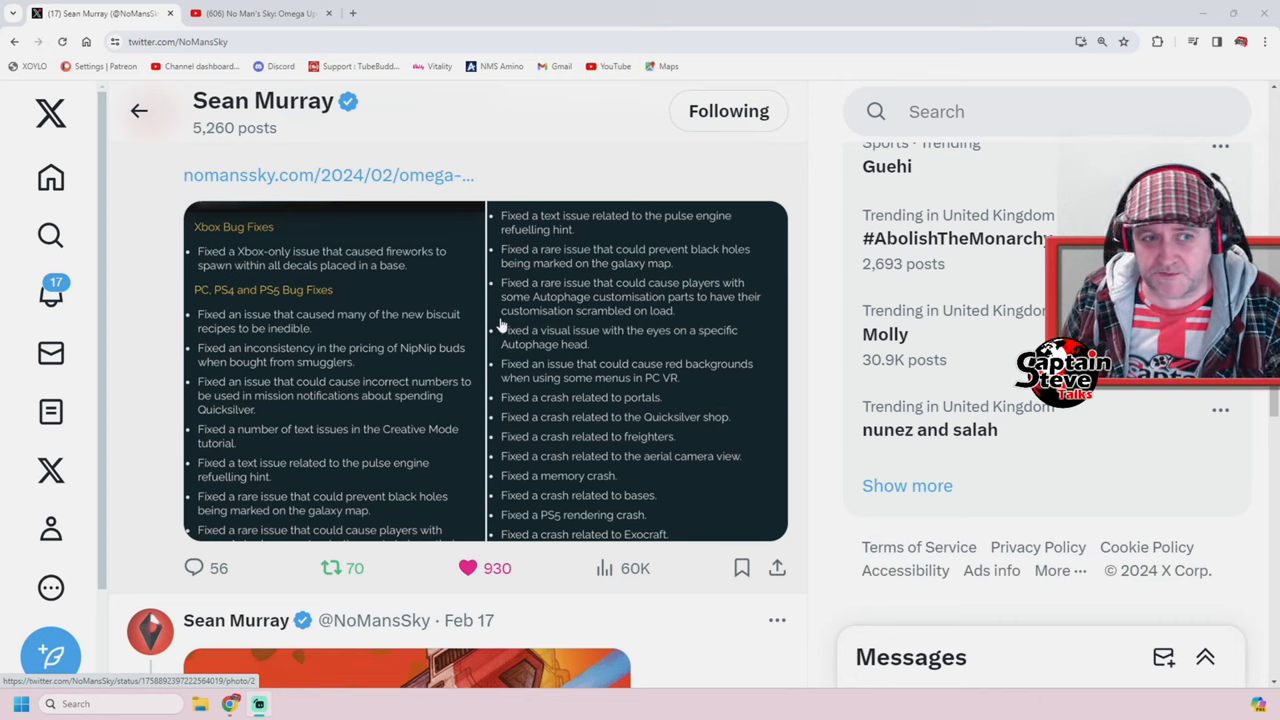
{"action": "mouse_move", "coordinate": [610, 313]}
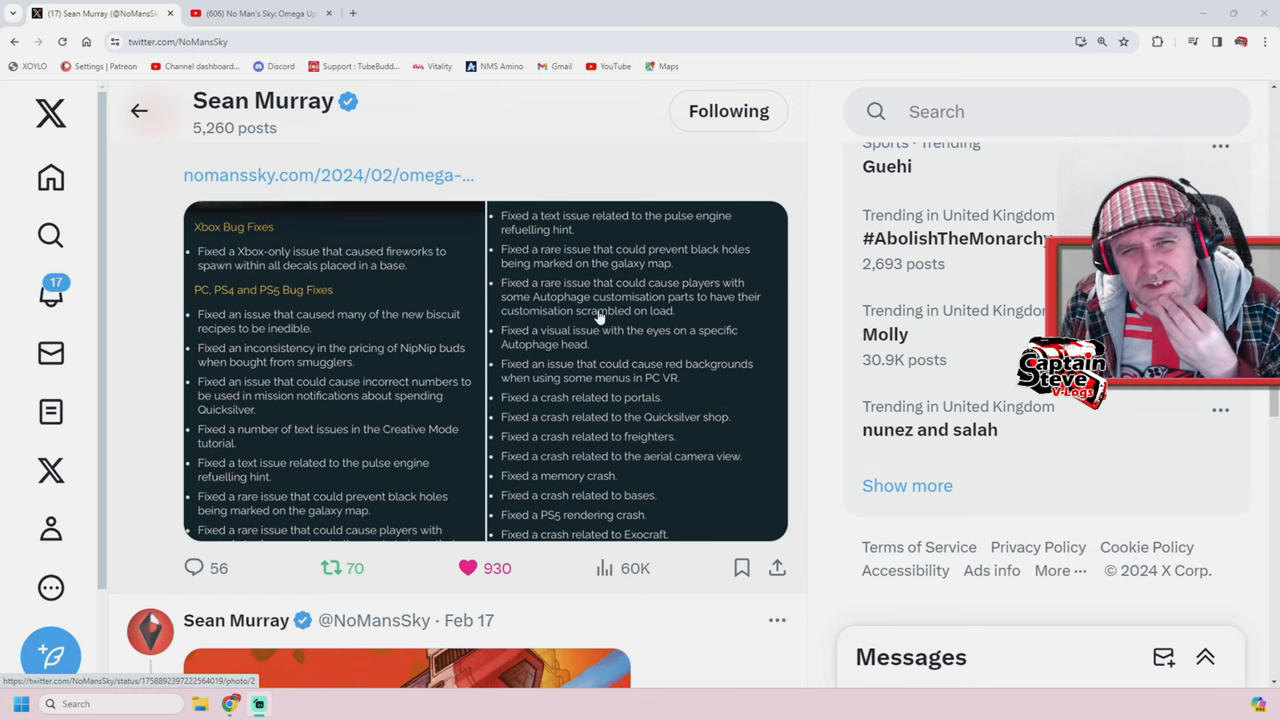
{"action": "scroll", "scroll_direction": "down", "scroll_amount": 3}
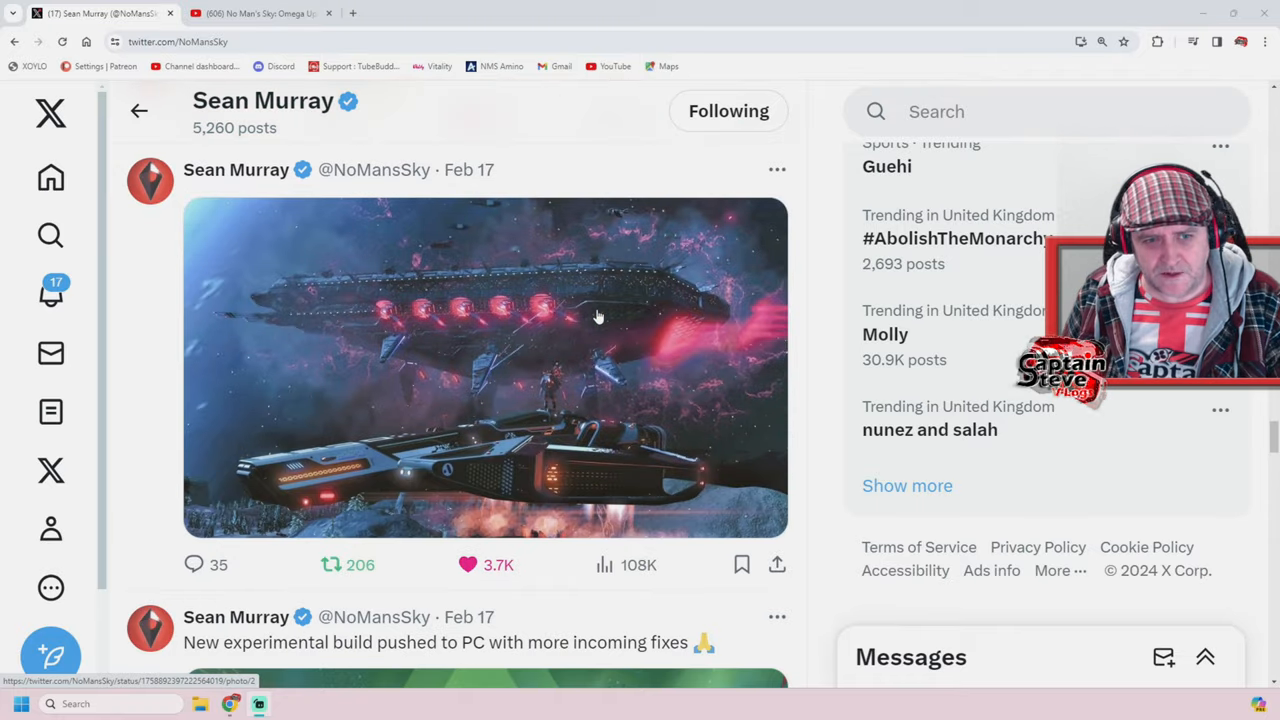
{"action": "scroll", "scroll_direction": "down", "scroll_amount": 3}
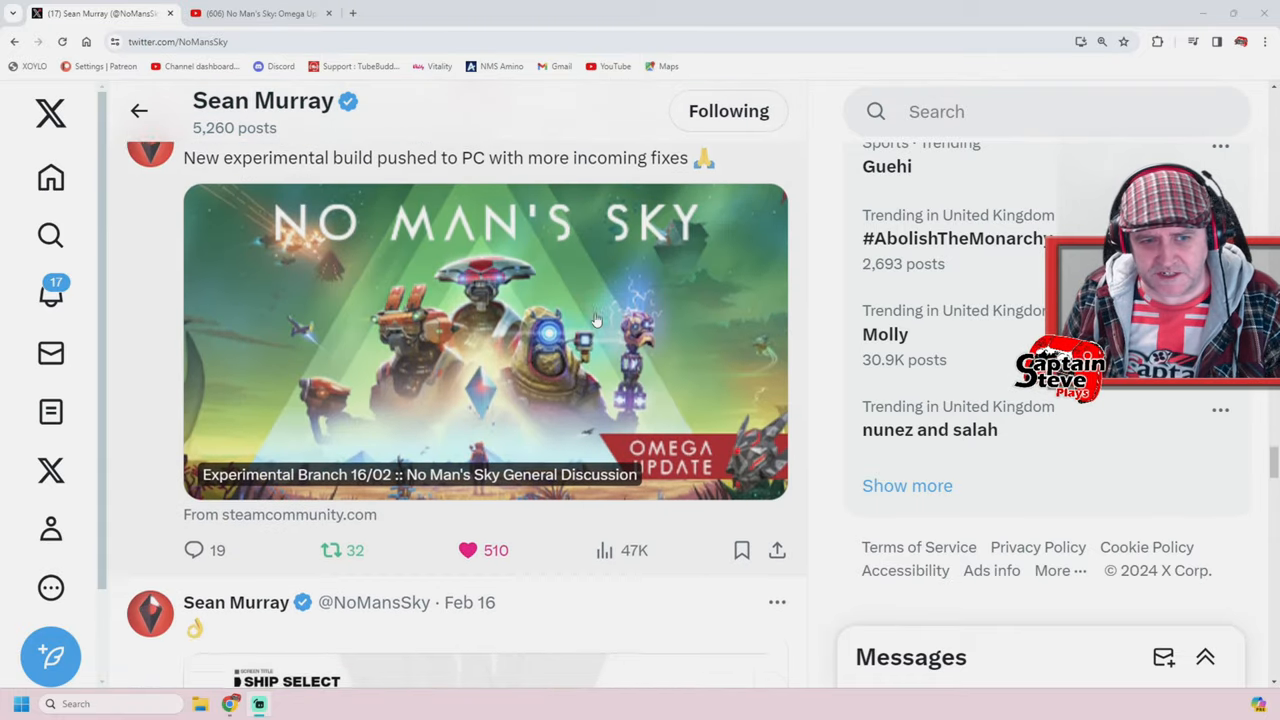
{"action": "scroll", "scroll_direction": "down", "scroll_amount": 3}
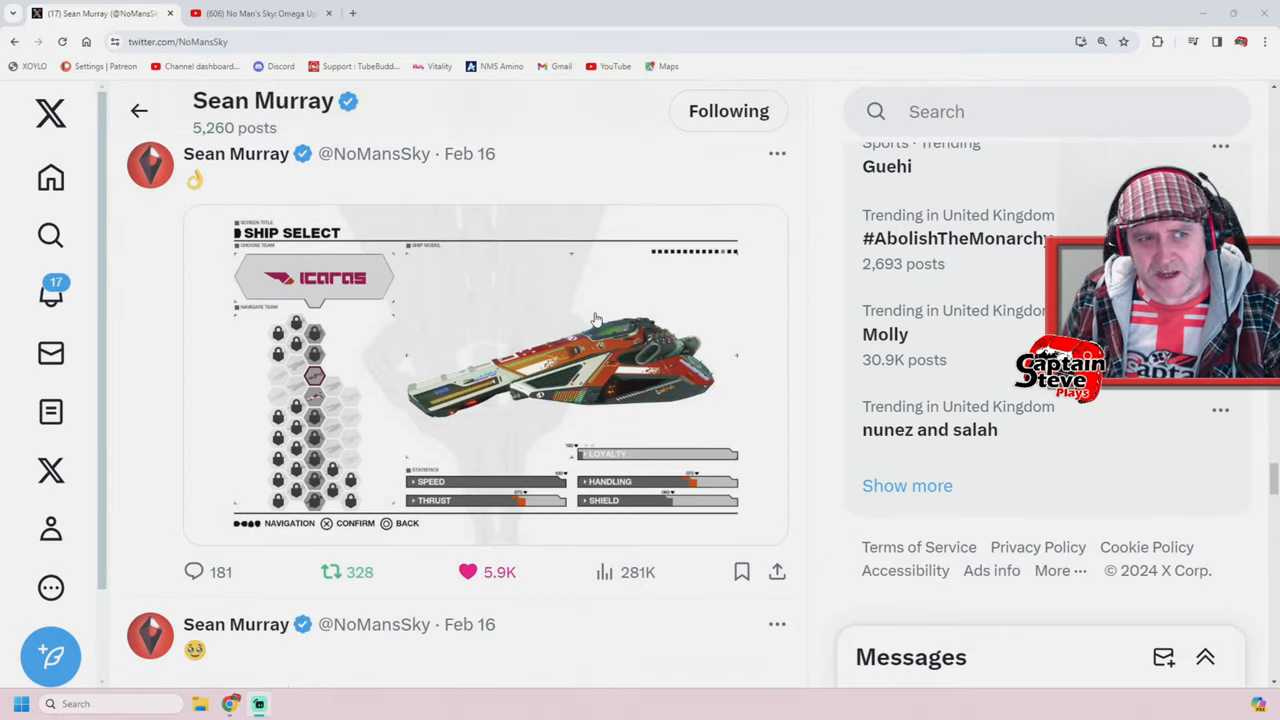
{"action": "mouse_move", "coordinate": [627, 406]}
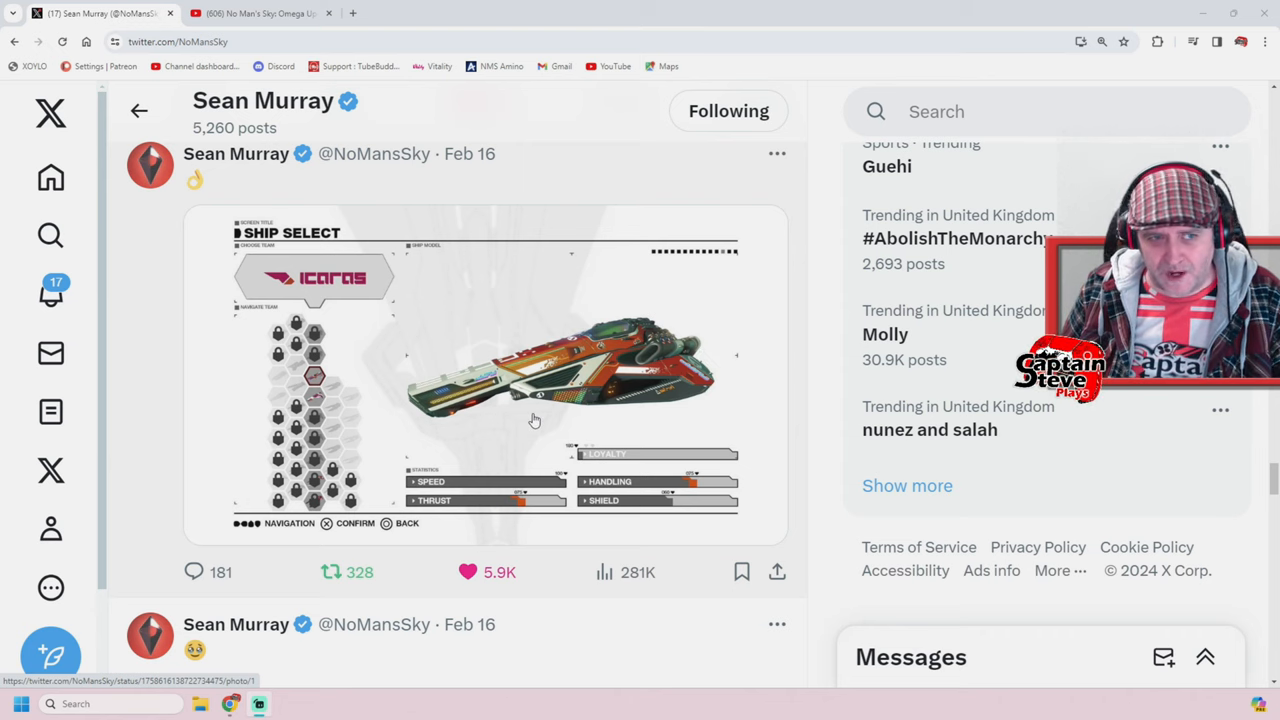
{"action": "mouse_move", "coordinate": [198, 186]}
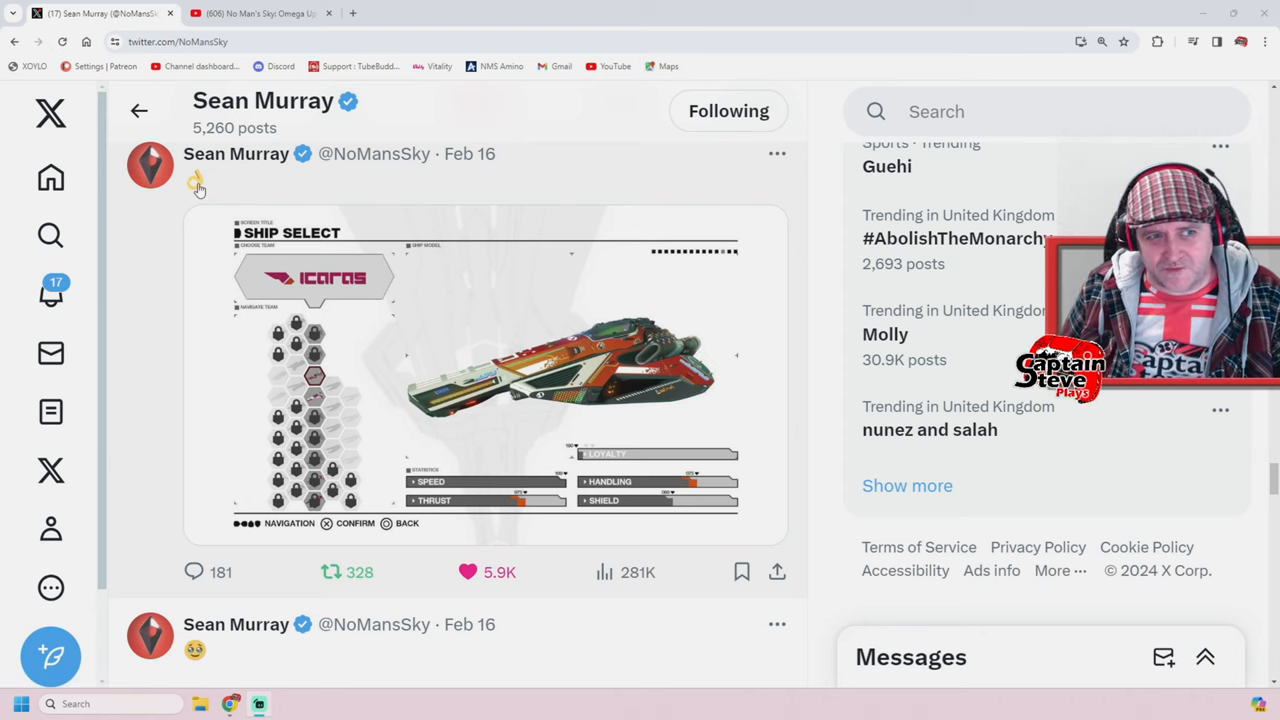
{"action": "mouse_move", "coordinate": [196, 185]}
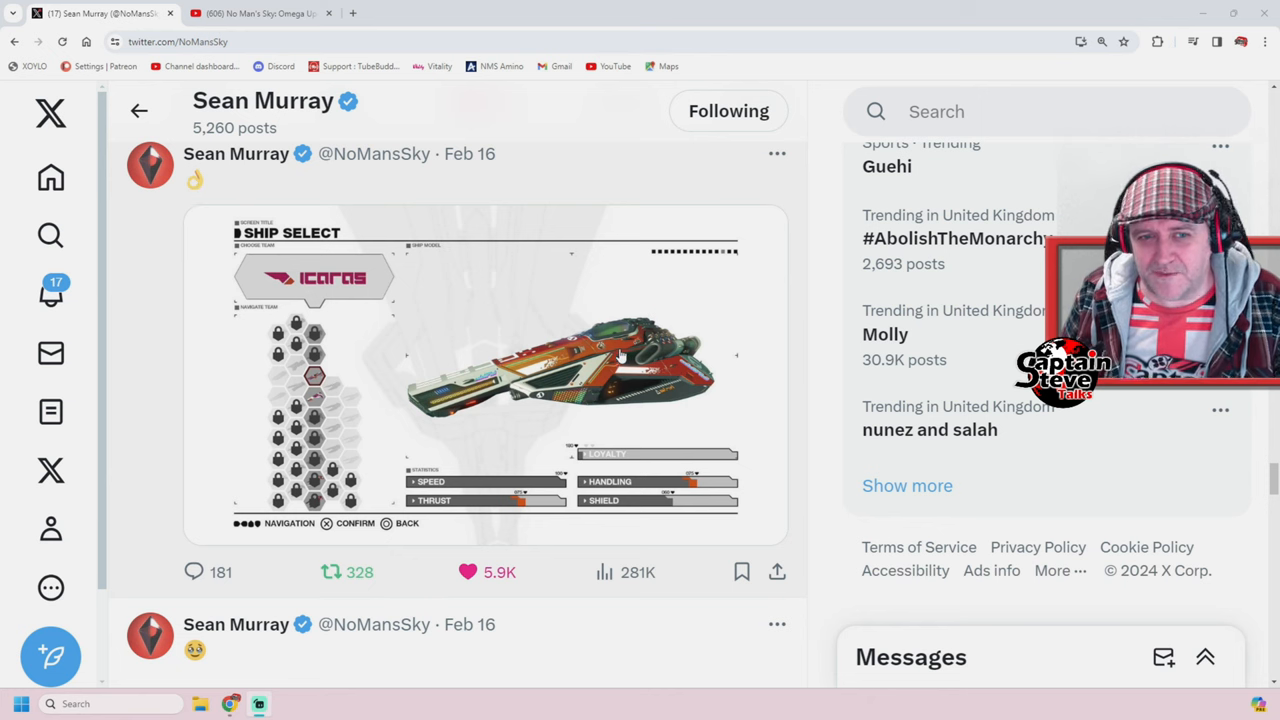
{"action": "left_click", "coordinate": [485, 375]}
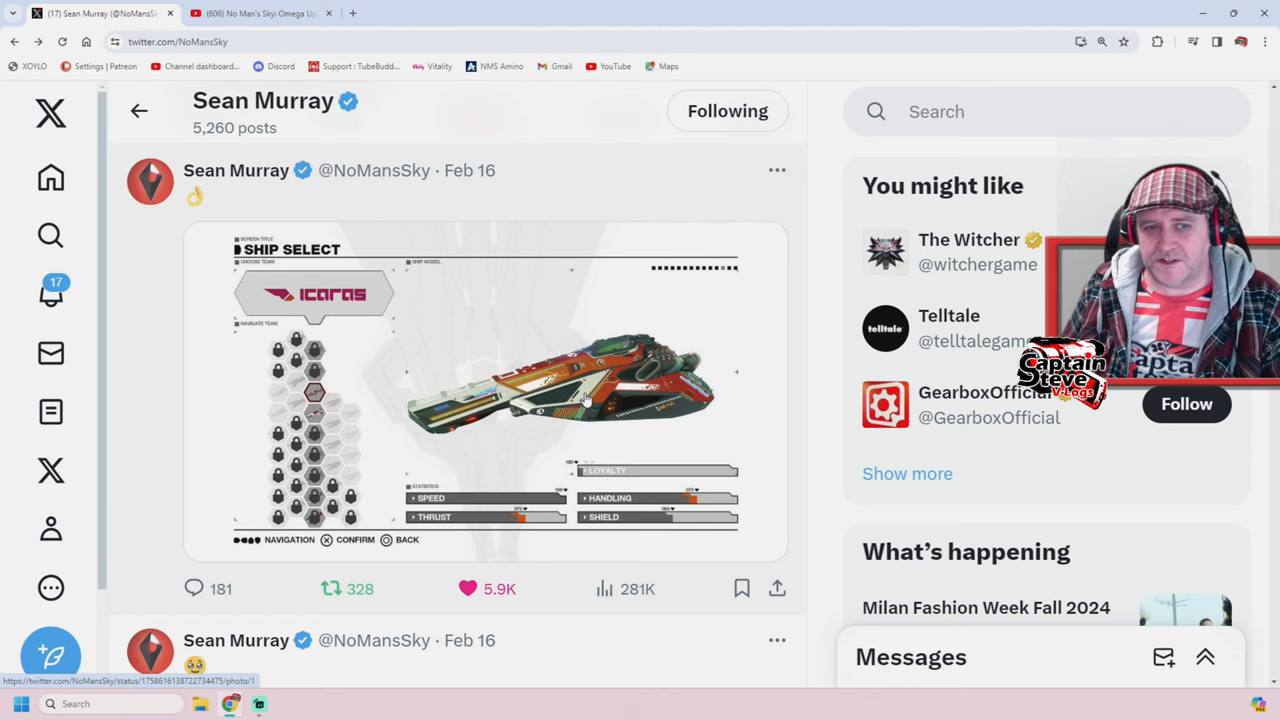
Step: Scroll further down the timeline to the quoted No Man's Sky Omega announcement with its 1:31 video
{"action": "scroll", "scroll_direction": "down", "scroll_amount": 3}
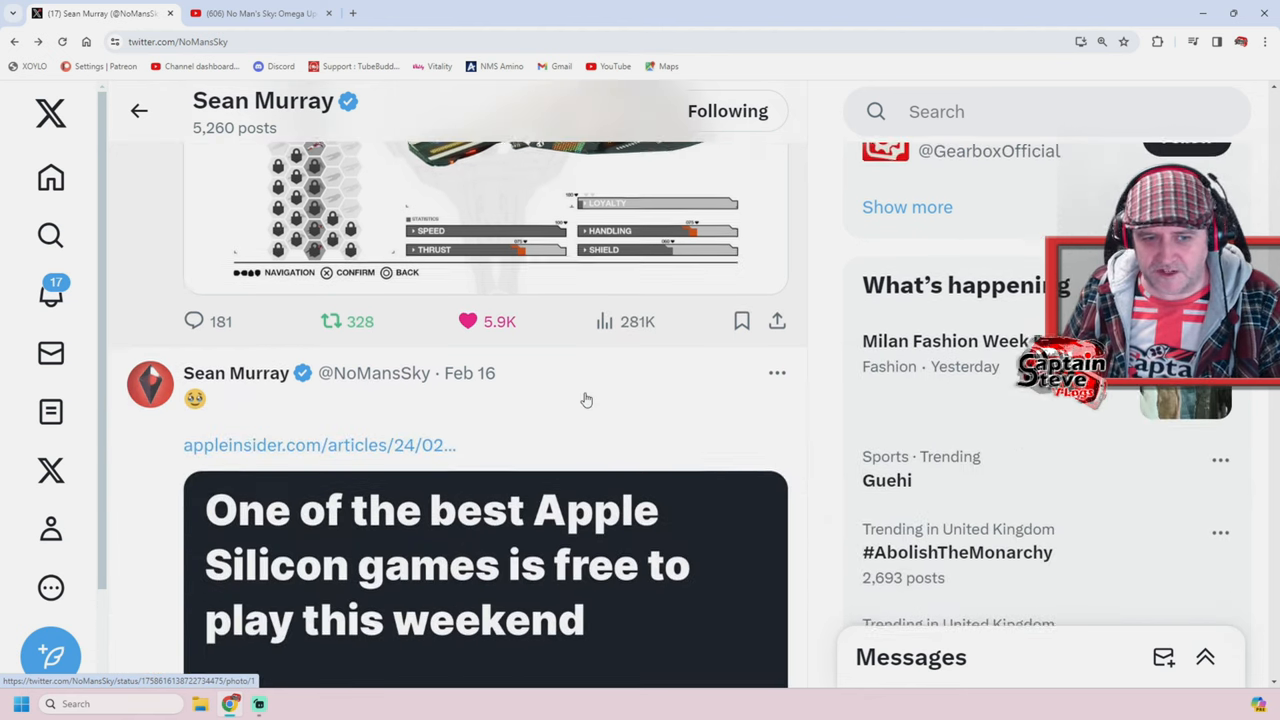
{"action": "scroll", "scroll_direction": "down", "scroll_amount": 3}
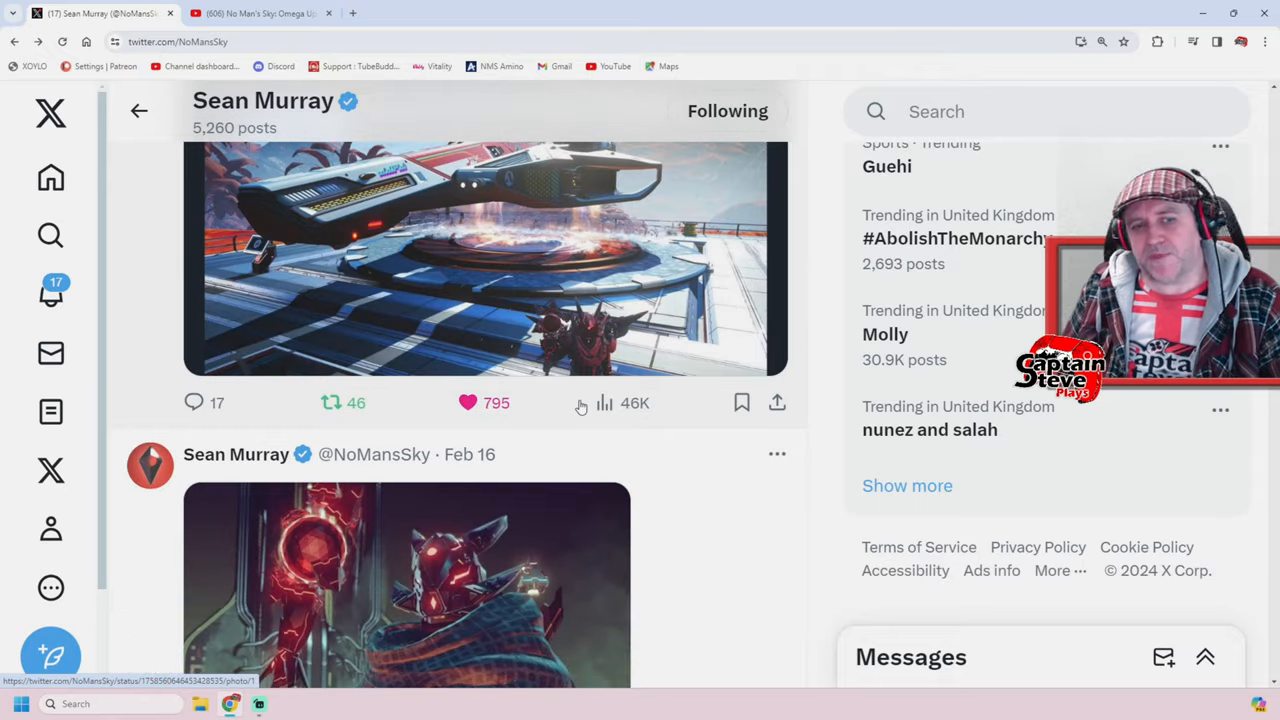
{"action": "scroll", "scroll_direction": "down", "scroll_amount": 3}
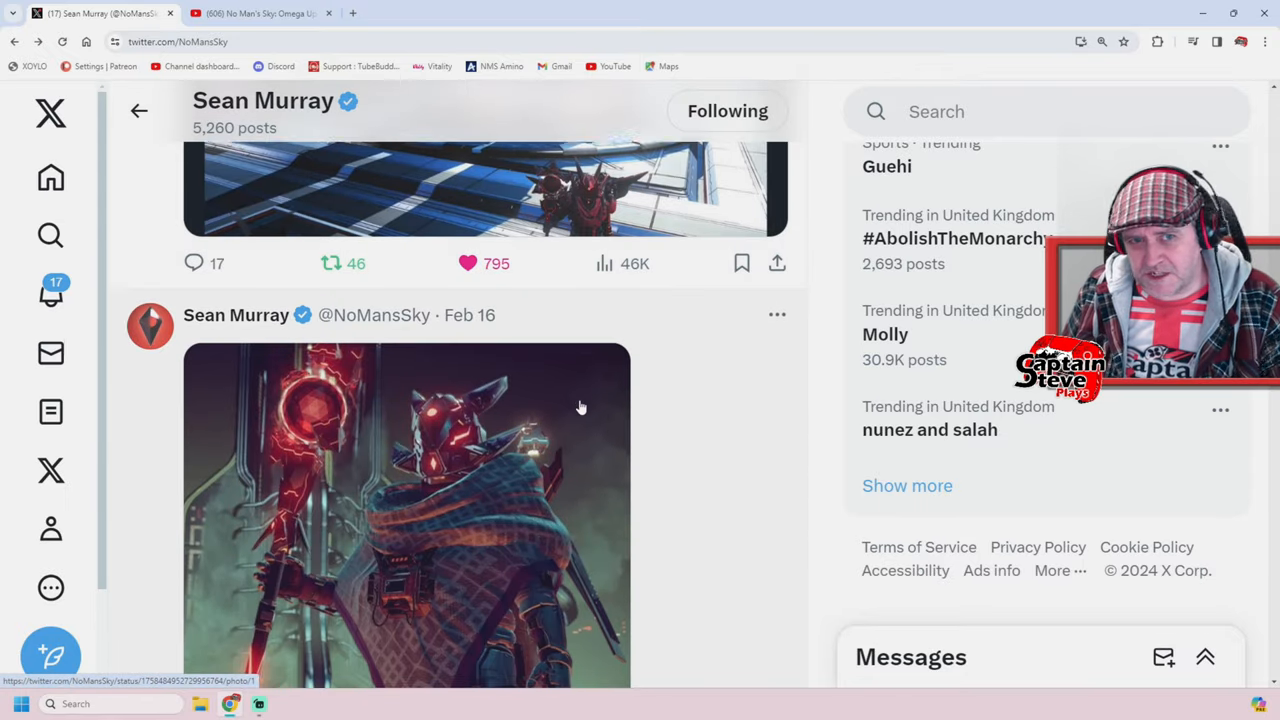
{"action": "scroll", "scroll_direction": "down", "scroll_amount": 3}
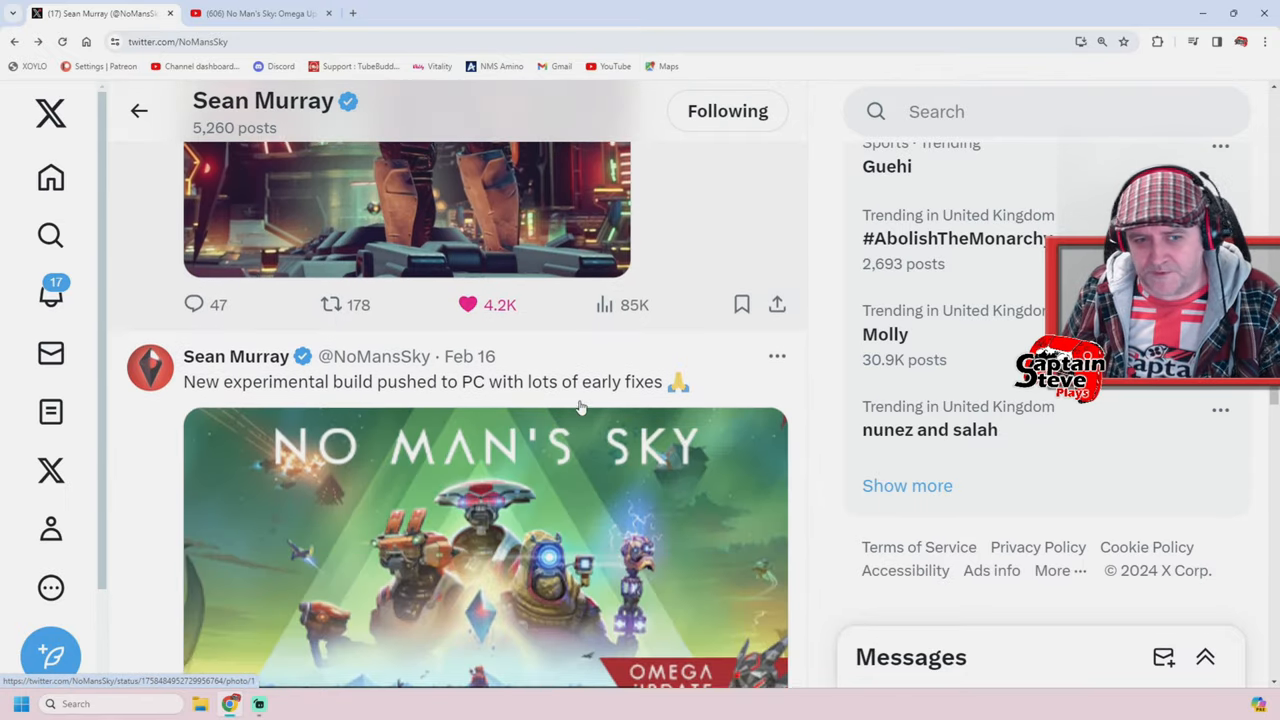
{"action": "scroll", "scroll_direction": "down", "scroll_amount": 3}
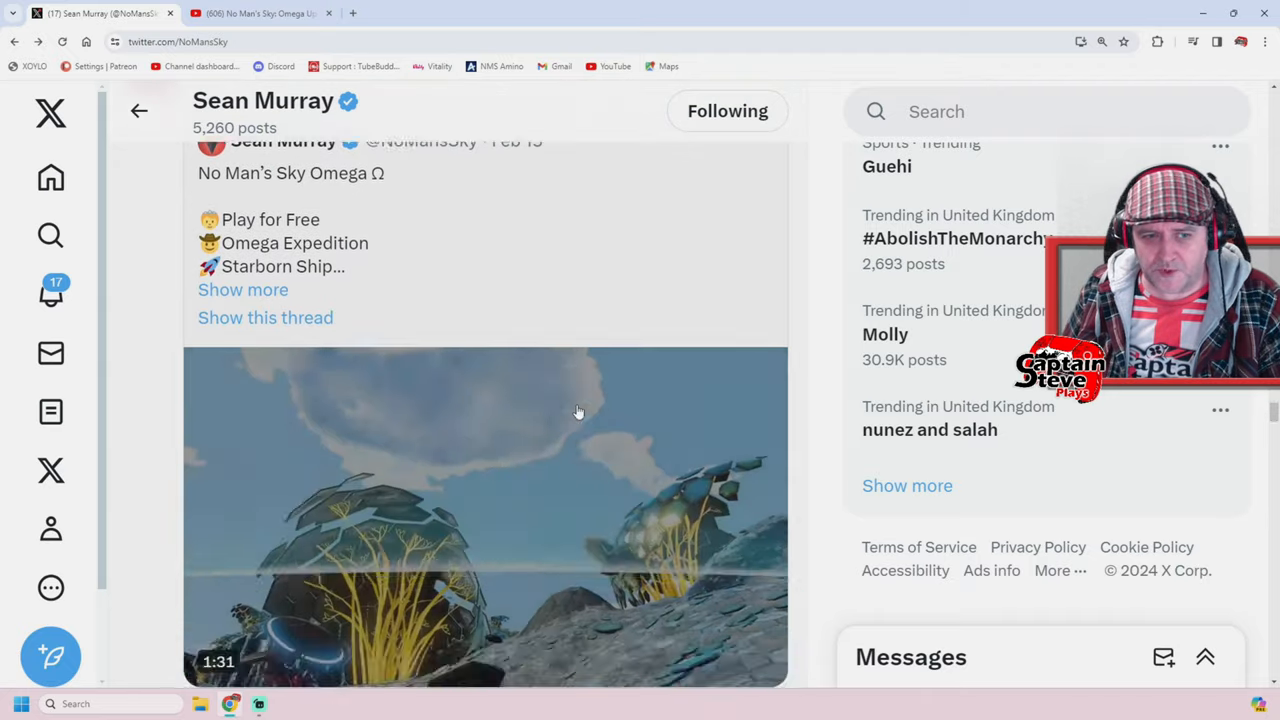
{"action": "scroll", "scroll_direction": "down", "scroll_amount": 3}
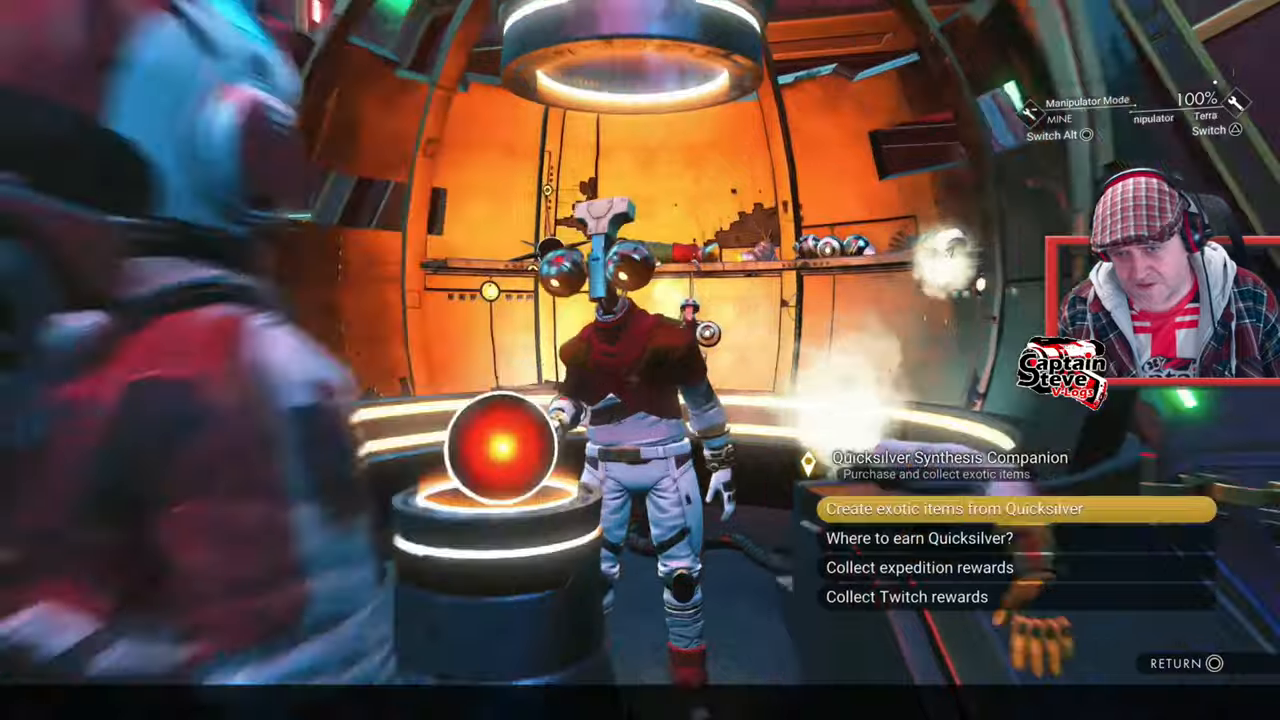
Step: Talk to the Quicksilver merchant in the Anomaly, then bring up the pause menu's Options tab
{"action": "left_click", "coordinate": [962, 509]}
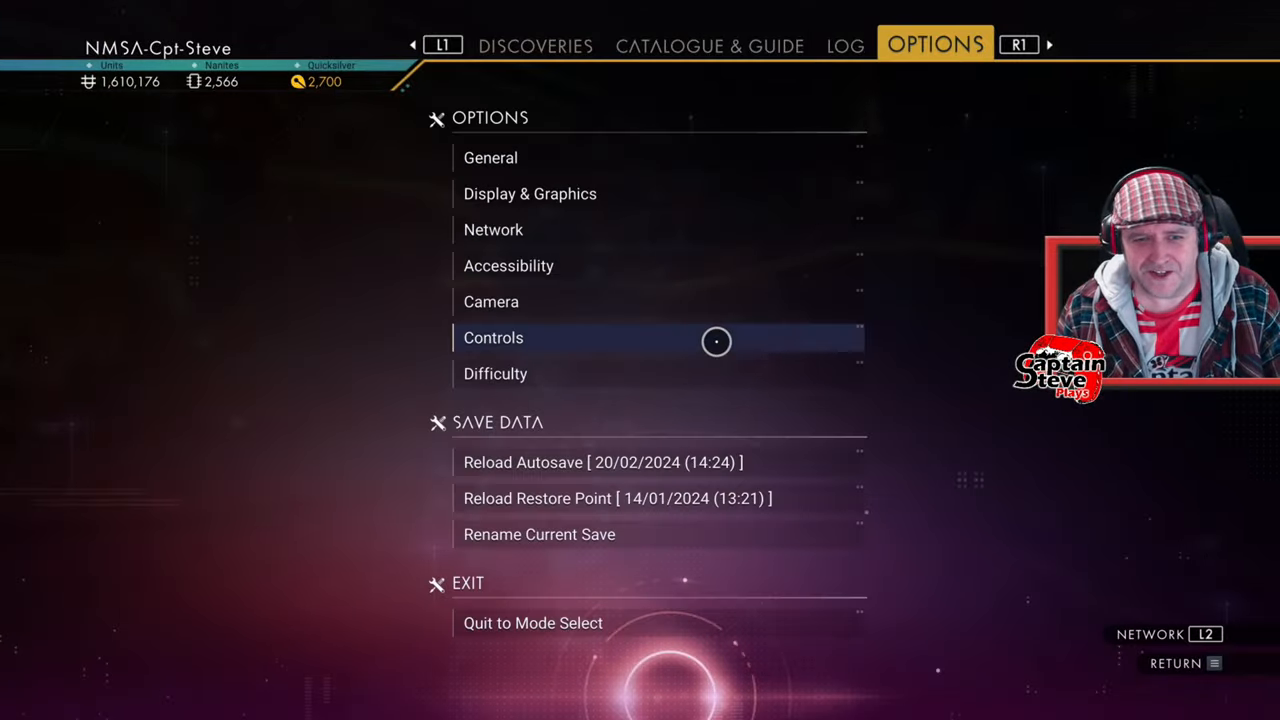
Step: Quit to mode select, load the 4 Weeks Remaining expedition save, and view its Log
{"action": "left_click", "coordinate": [532, 622]}
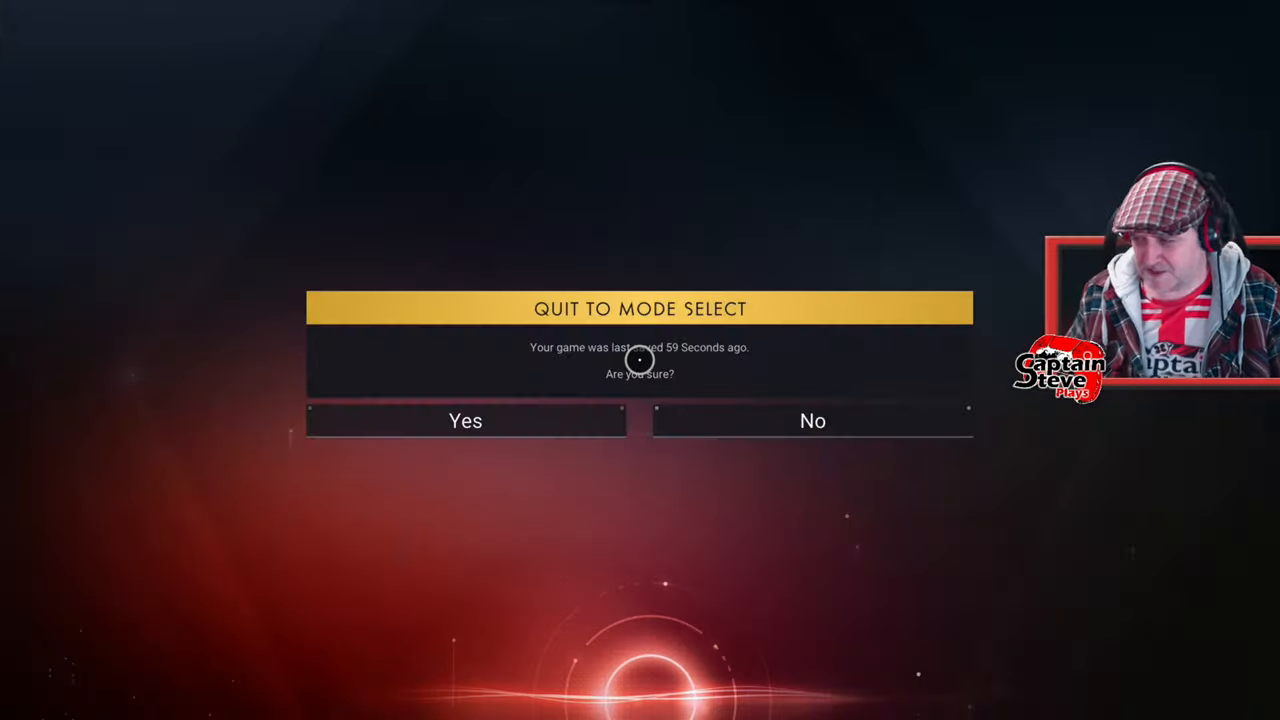
{"action": "left_click", "coordinate": [465, 421]}
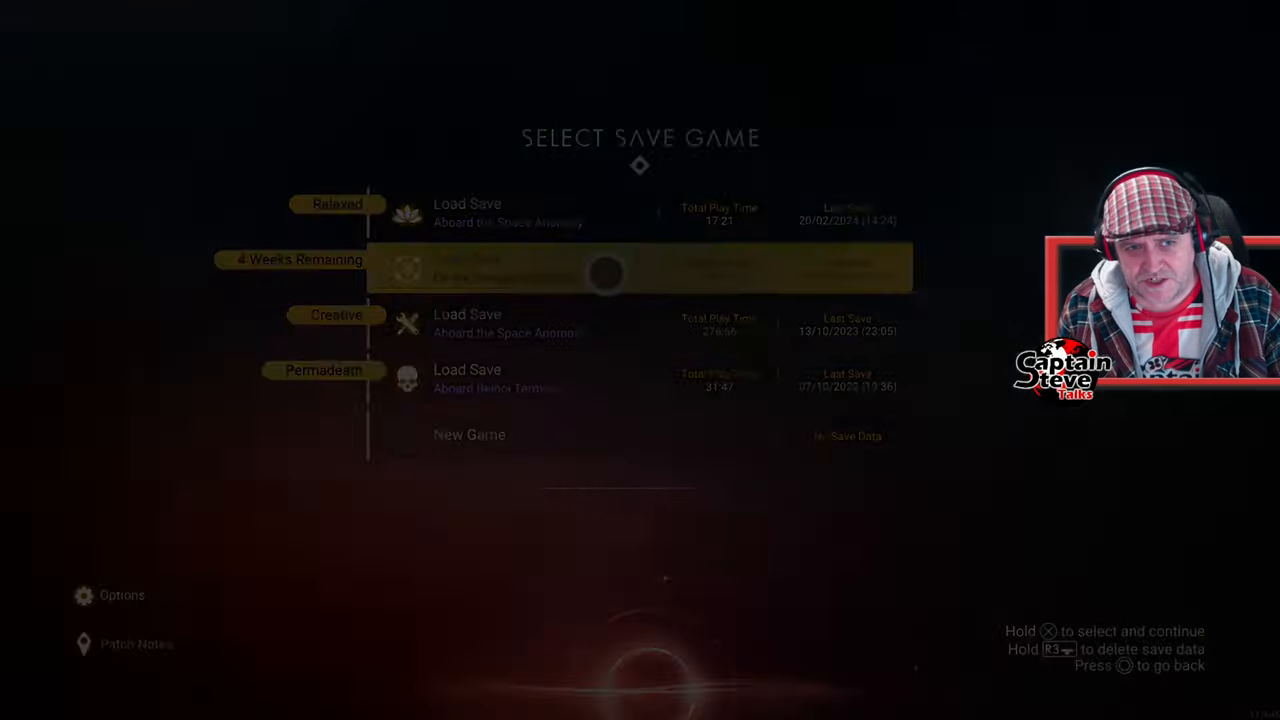
{"action": "left_click", "coordinate": [607, 272]}
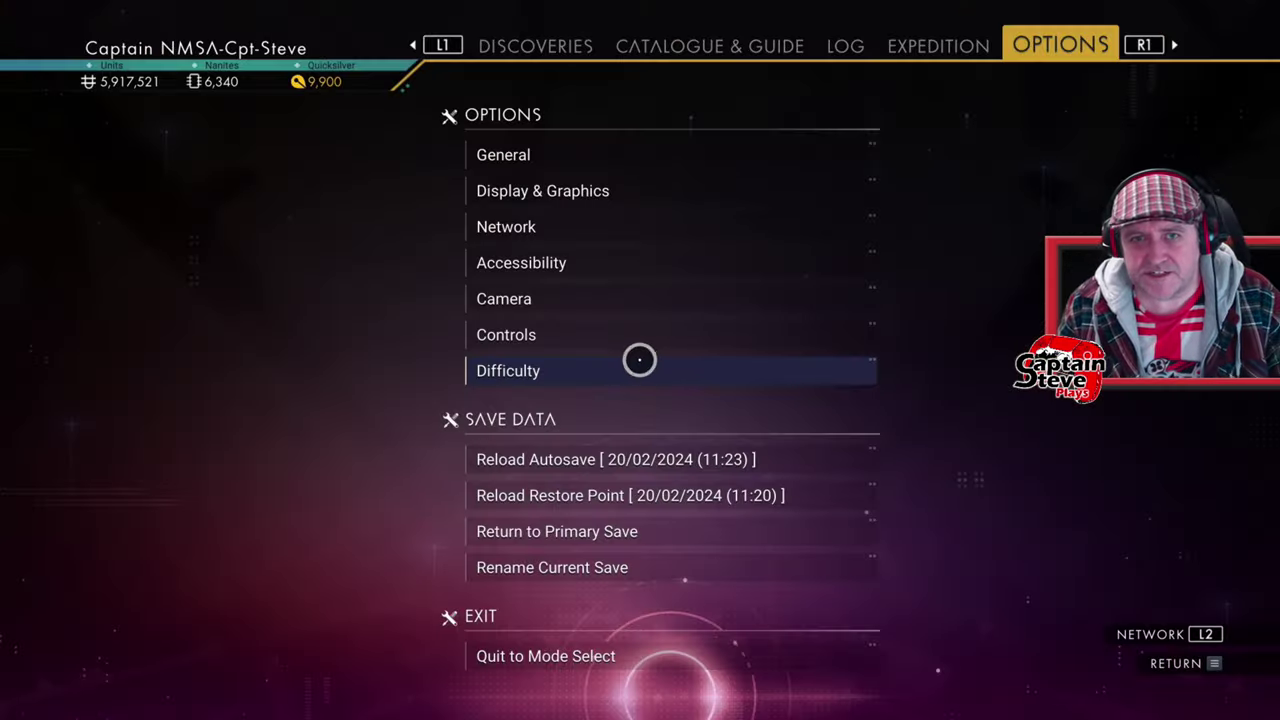
{"action": "left_click", "coordinate": [847, 45]}
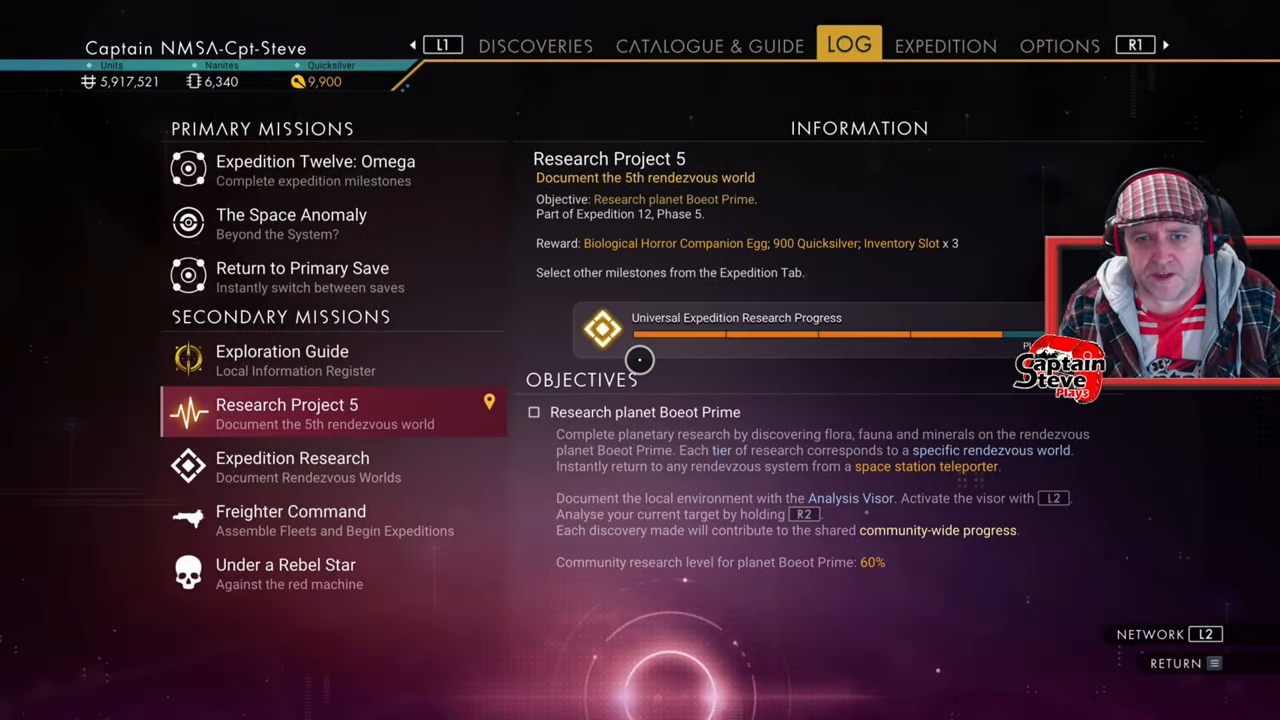